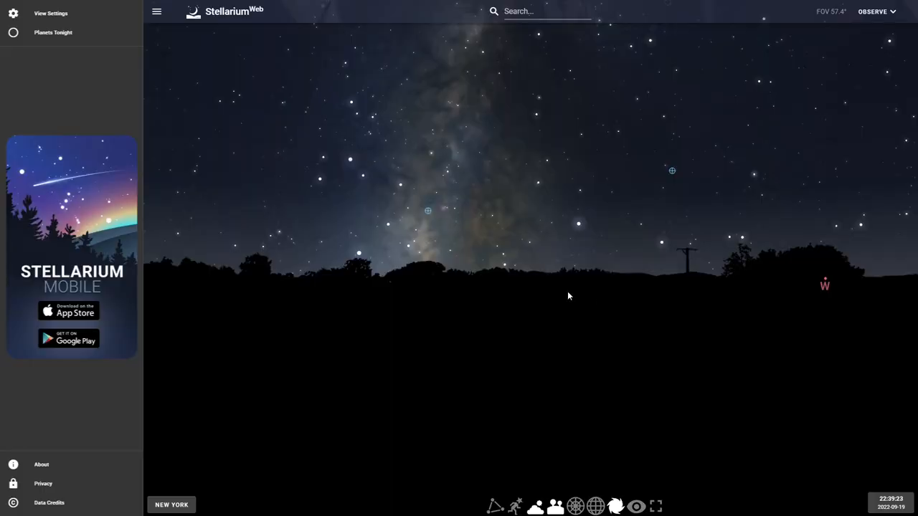
Pan the sky up past Altair and Vega to Deneb and select the C 20 nebula.
drag(569, 295, 559, 365)
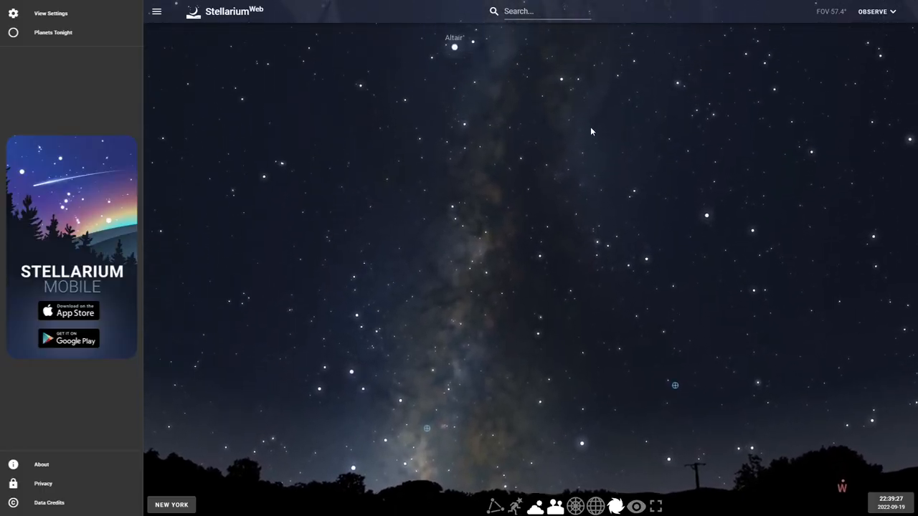
drag(591, 131, 567, 282)
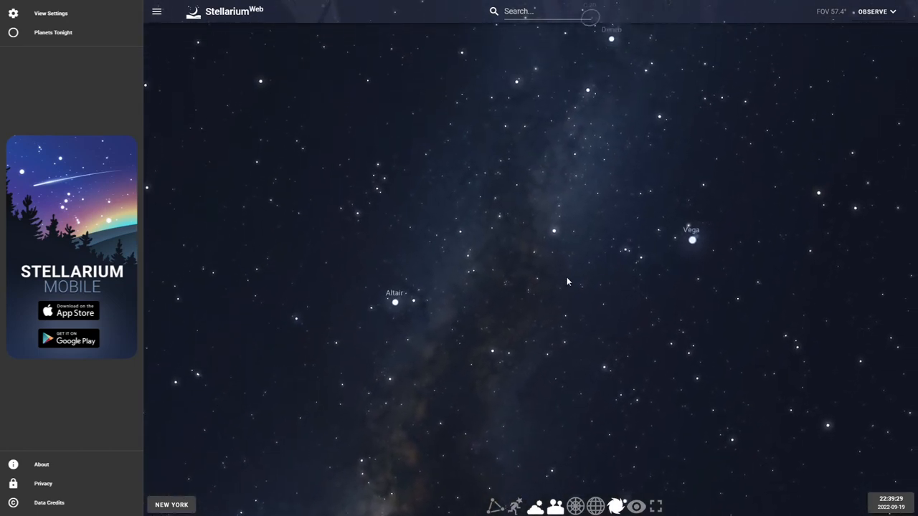
drag(567, 281, 588, 163)
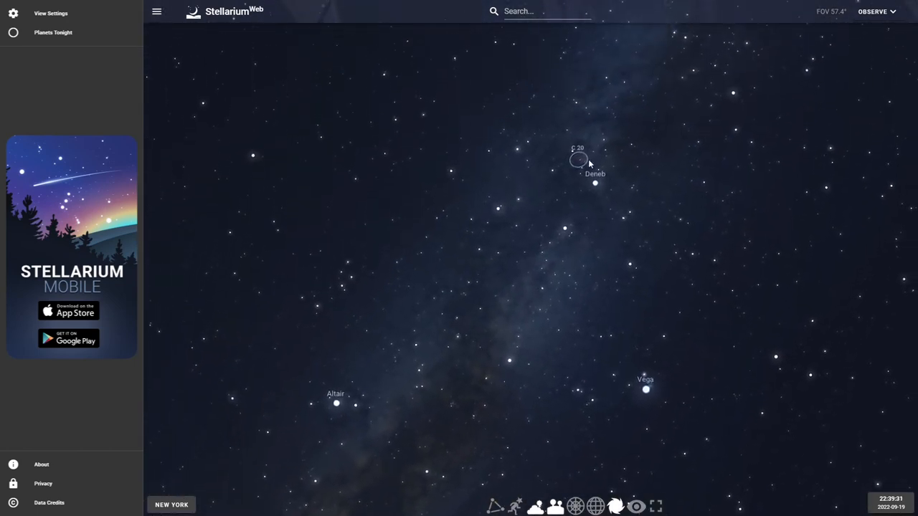
click(578, 159)
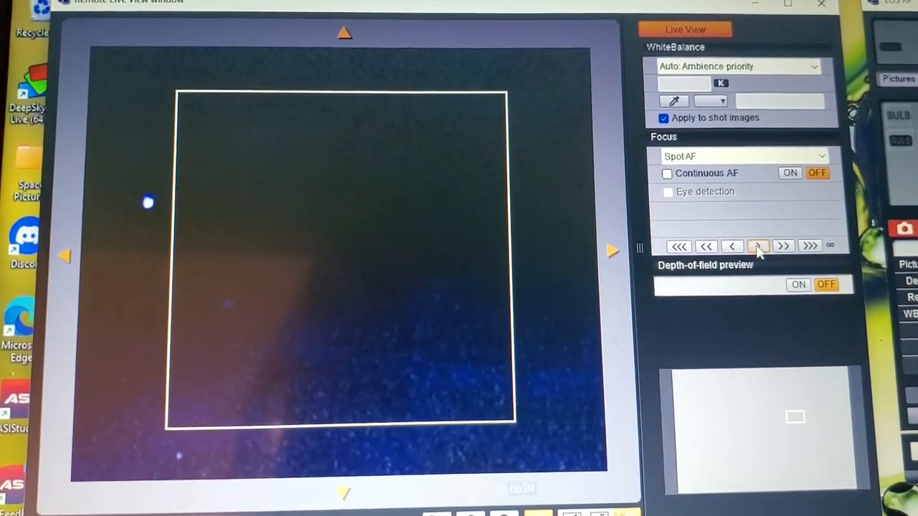
Nudge the lens focus one step and magnify the live view on a star to check it.
click(731, 253)
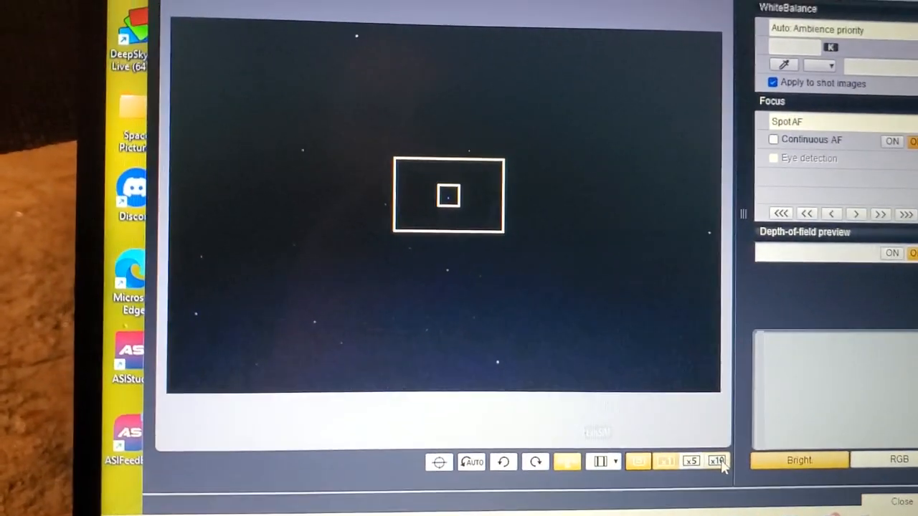
click(717, 461)
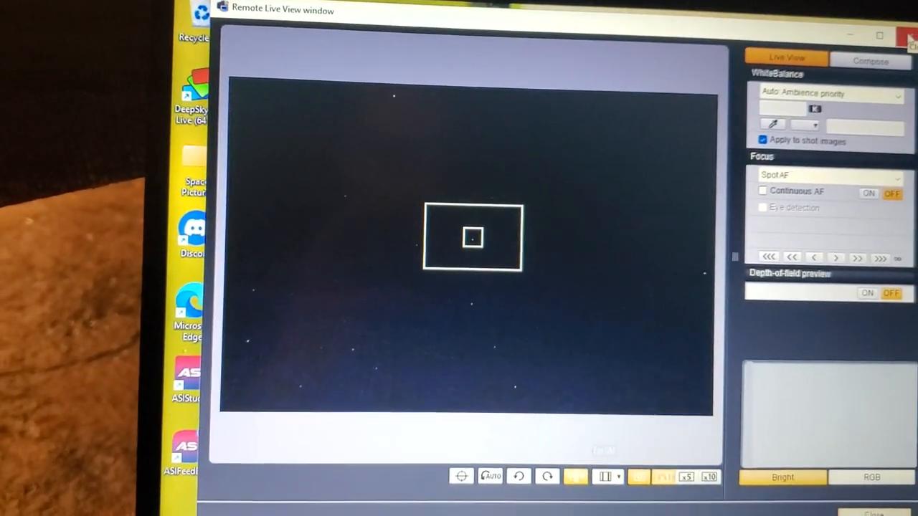
Close the live view and connect the ZWO ASI Camera in PHD2's 120 ZWO Mini profile.
click(910, 36)
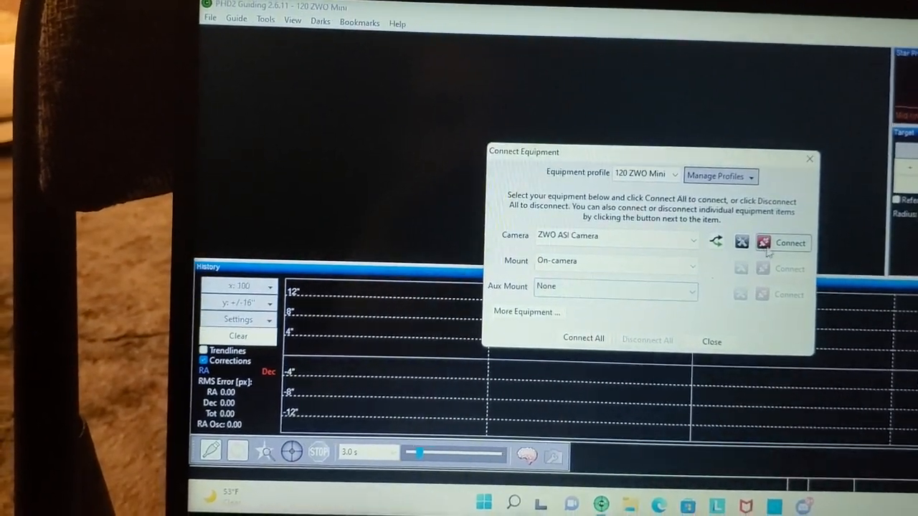
click(789, 243)
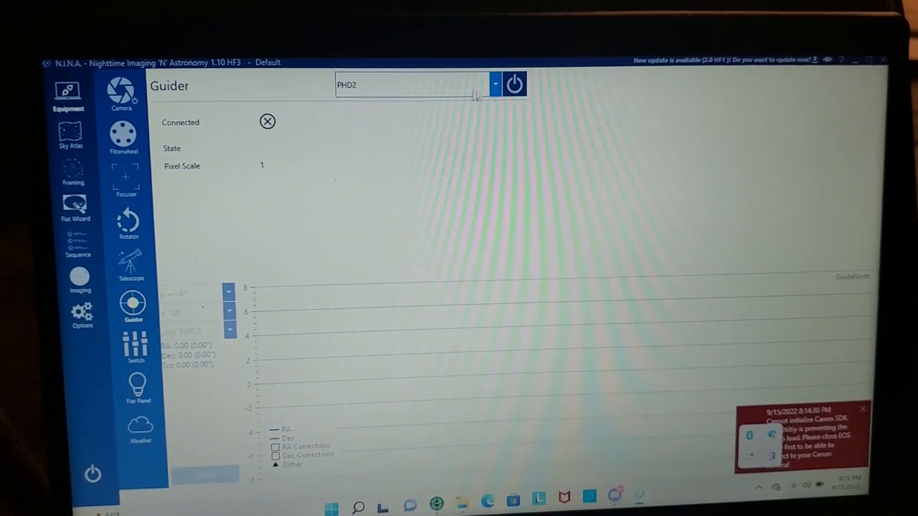
Connect N.I.N.A.'s guider to PHD2.
click(515, 85)
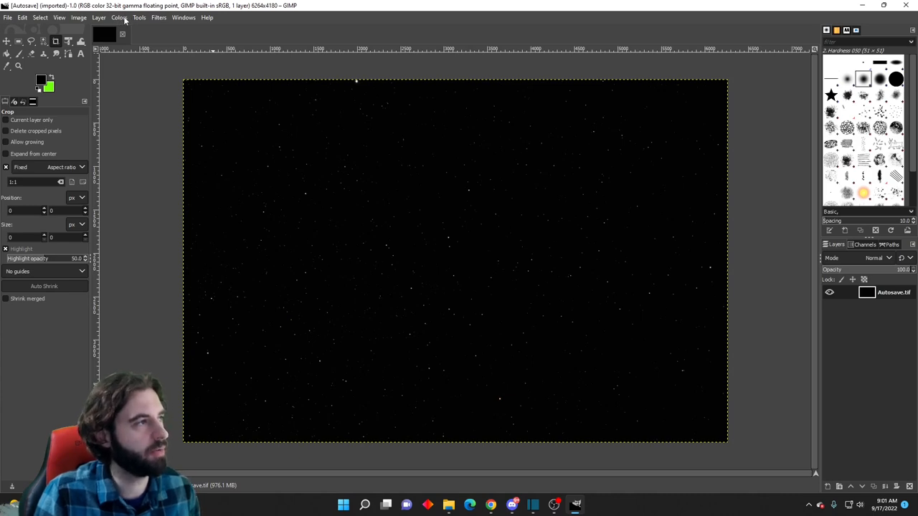
Apply two quick value-channel levels passes, brightening then darkening the star field's background.
click(119, 17)
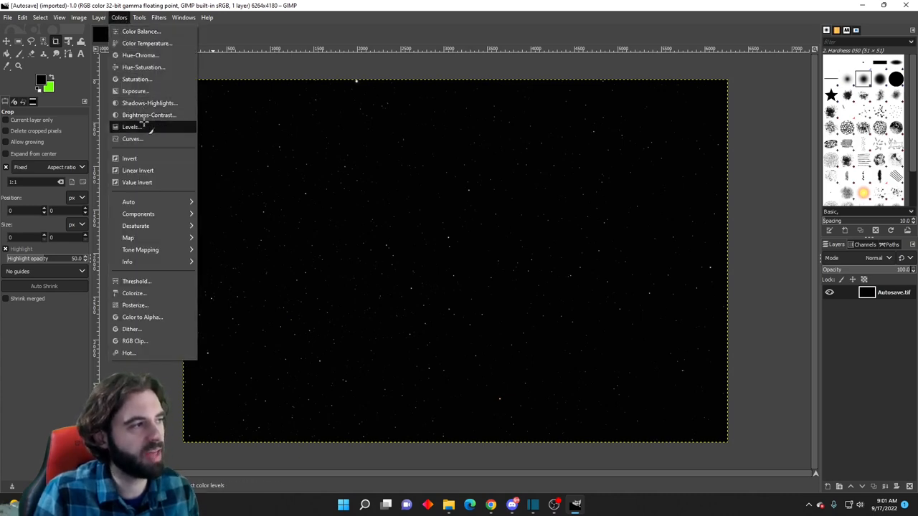
click(131, 127)
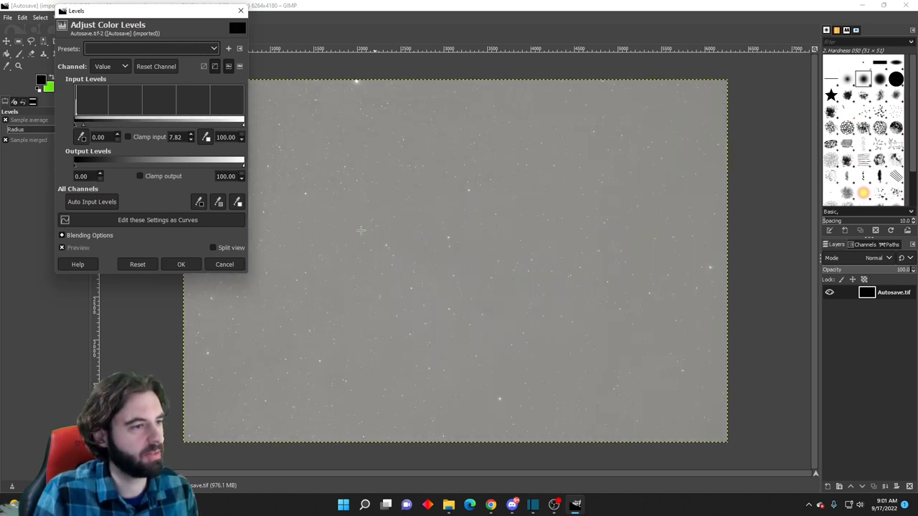
click(180, 263)
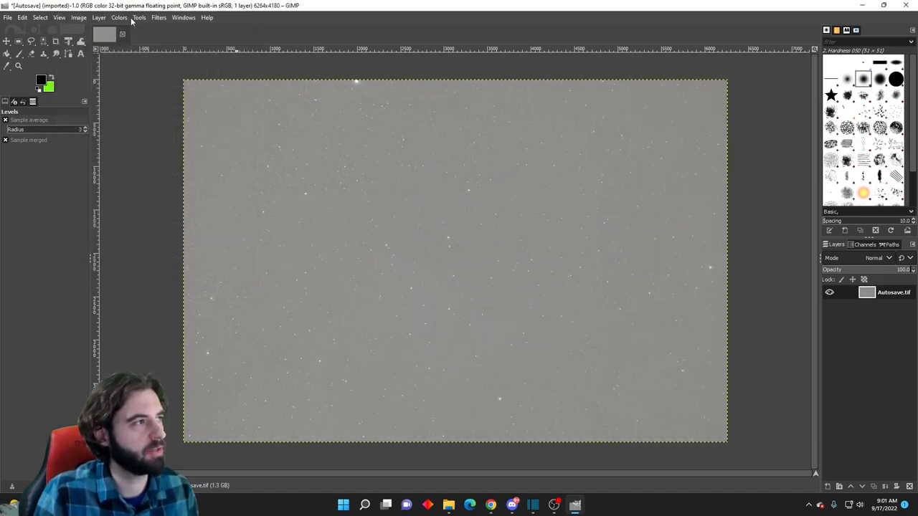
click(139, 17)
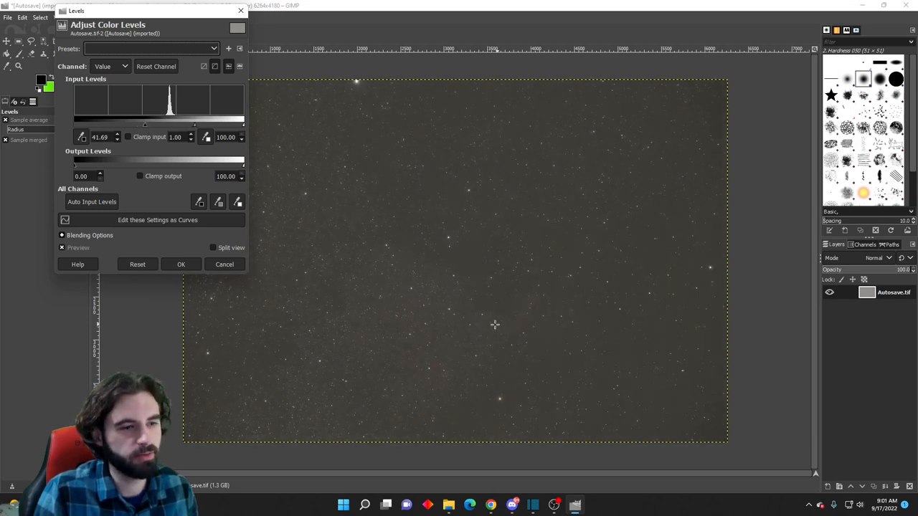
mouse_move(551, 326)
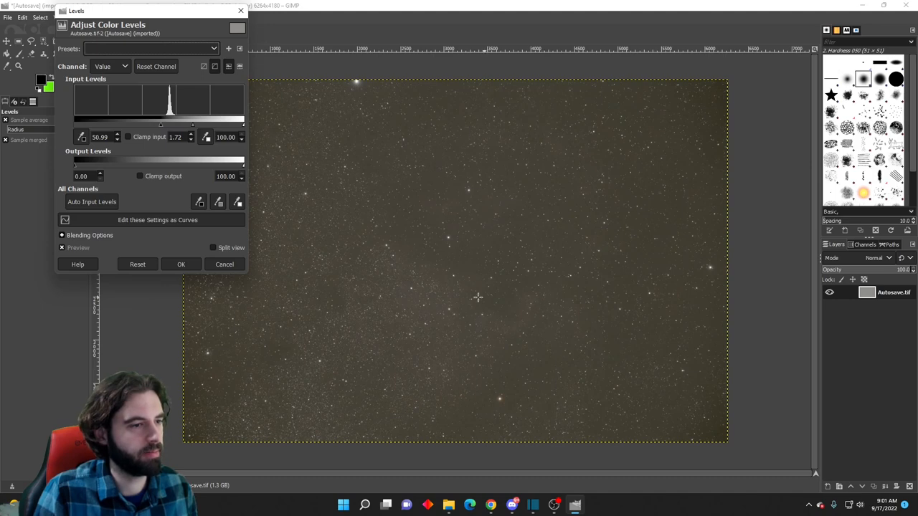
click(181, 264)
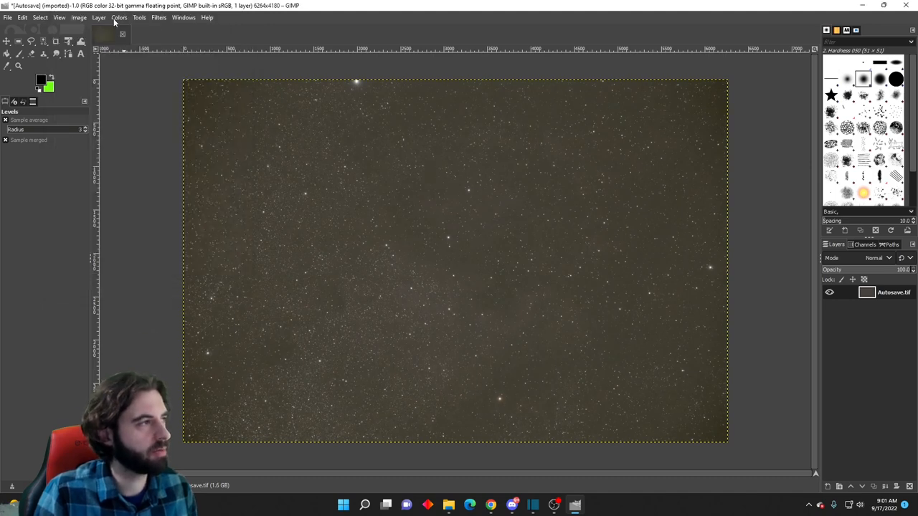
click(119, 17)
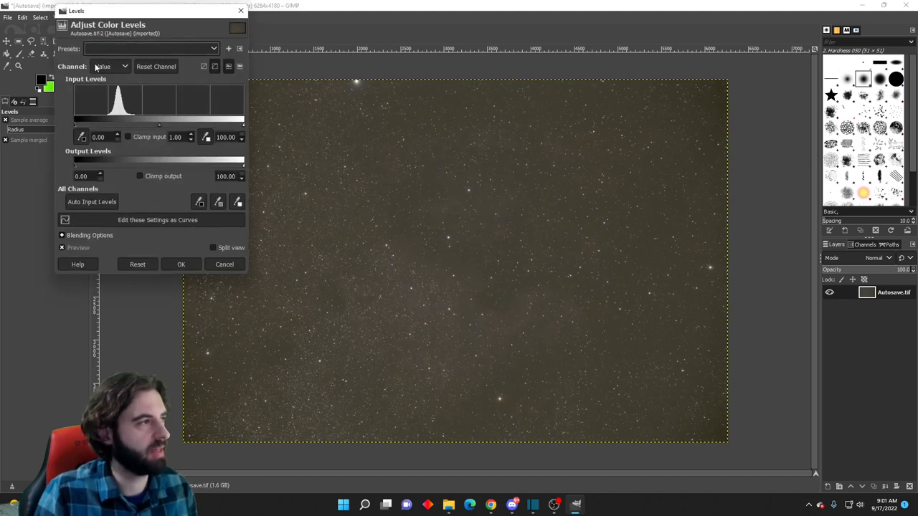
Raise the Green and Blue channel midtones to 1.04 and apply the levels change.
click(111, 66)
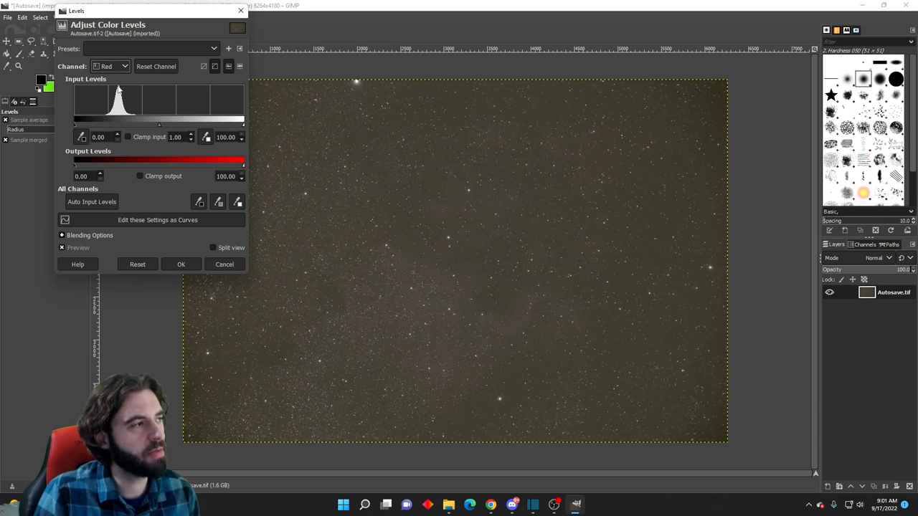
click(110, 66)
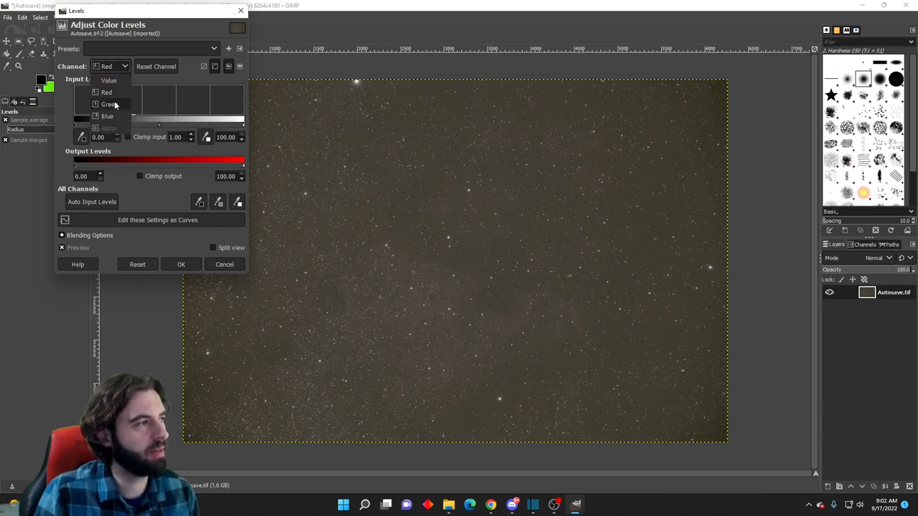
click(109, 104)
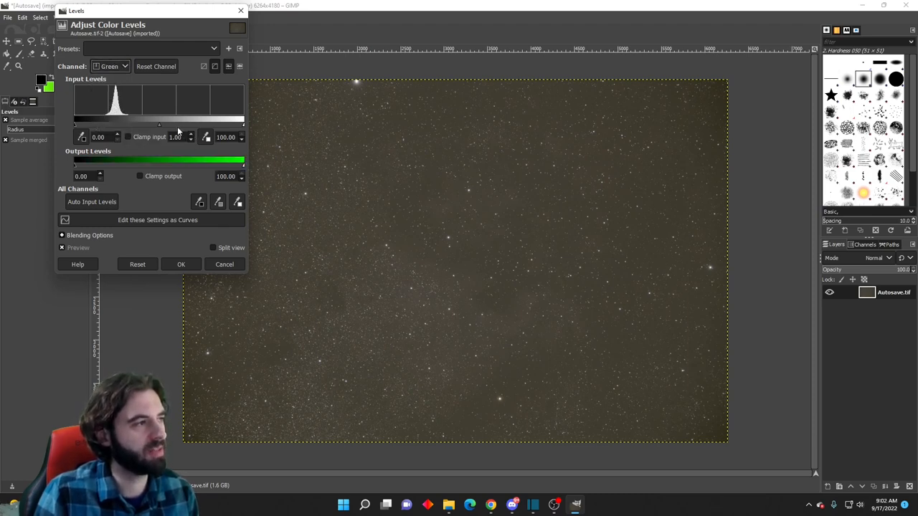
click(190, 135)
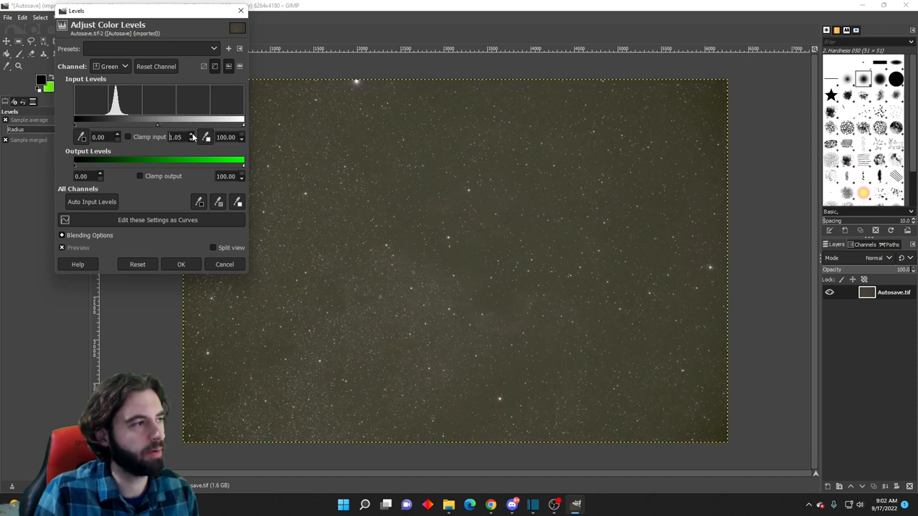
click(191, 140)
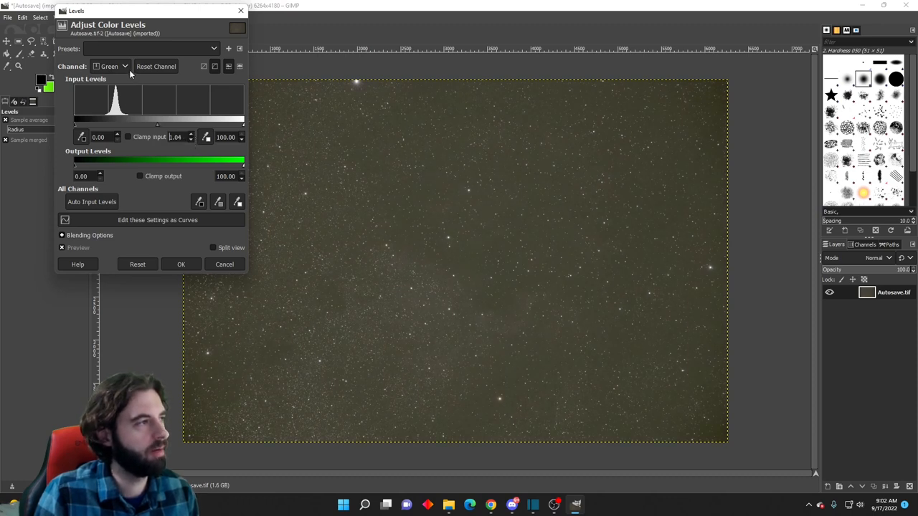
click(124, 66)
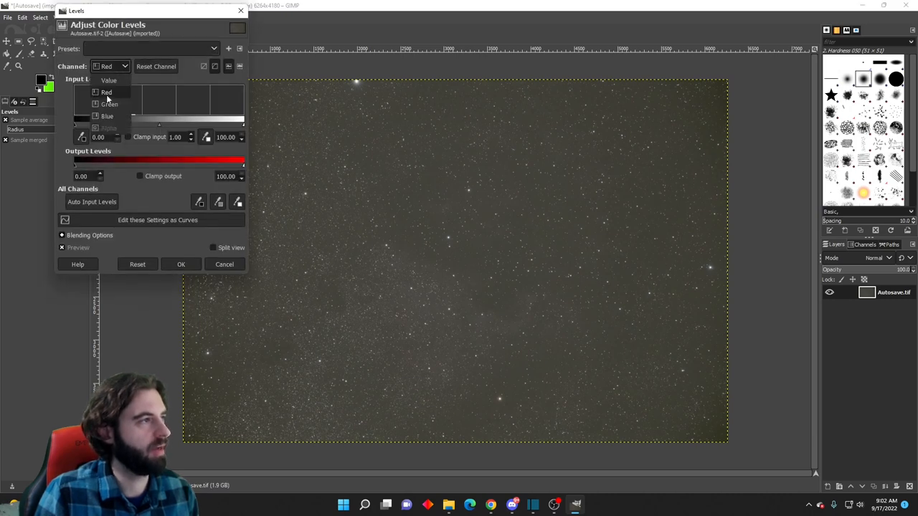
click(108, 116)
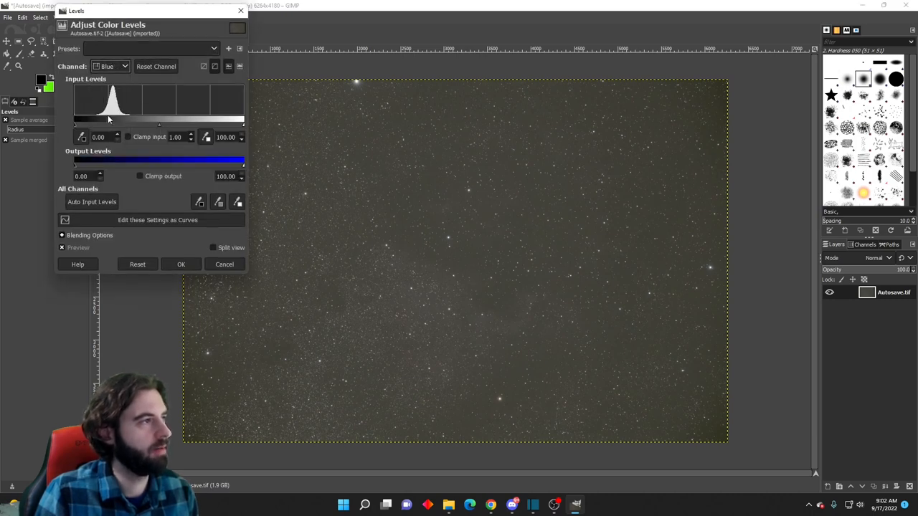
click(191, 135)
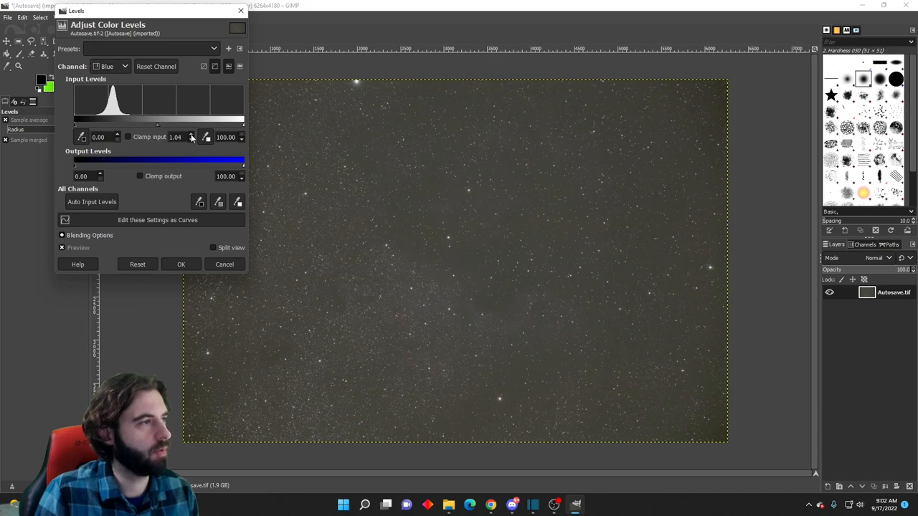
click(181, 264)
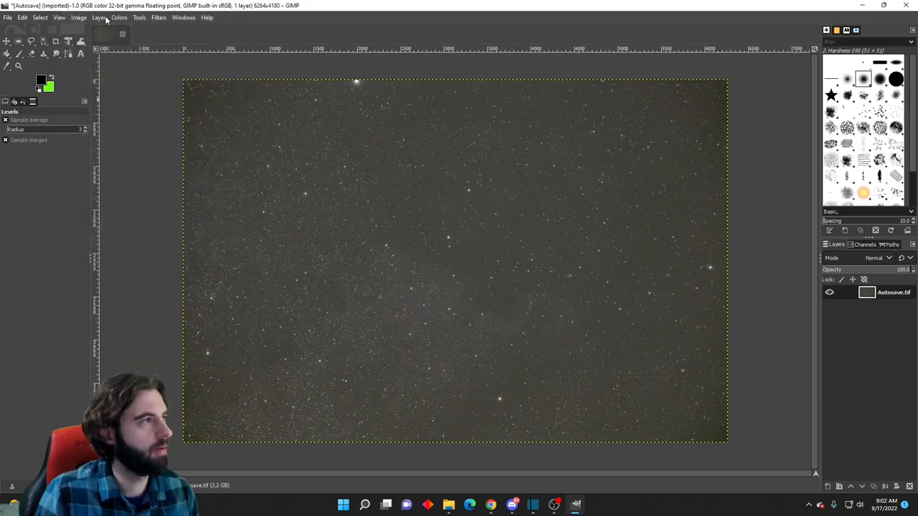
click(120, 18)
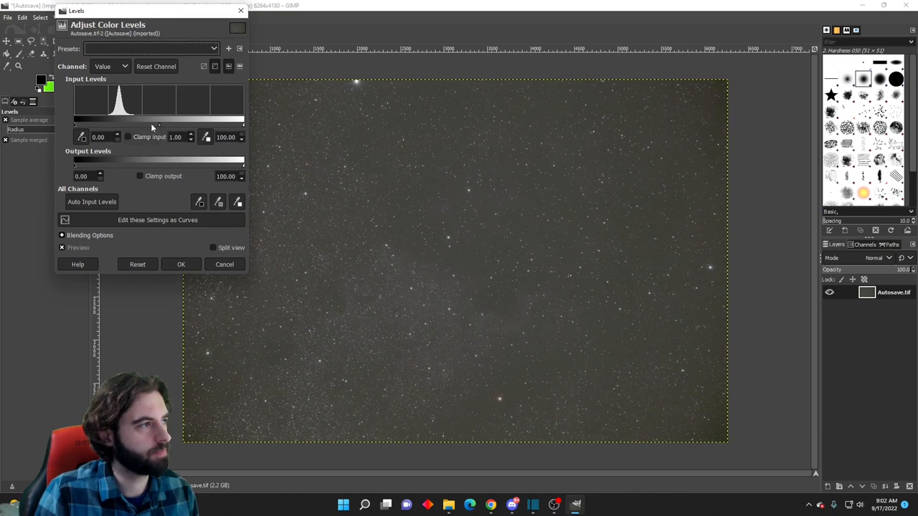
Experiment with raising the Blue channel's black point in Levels.
click(109, 66)
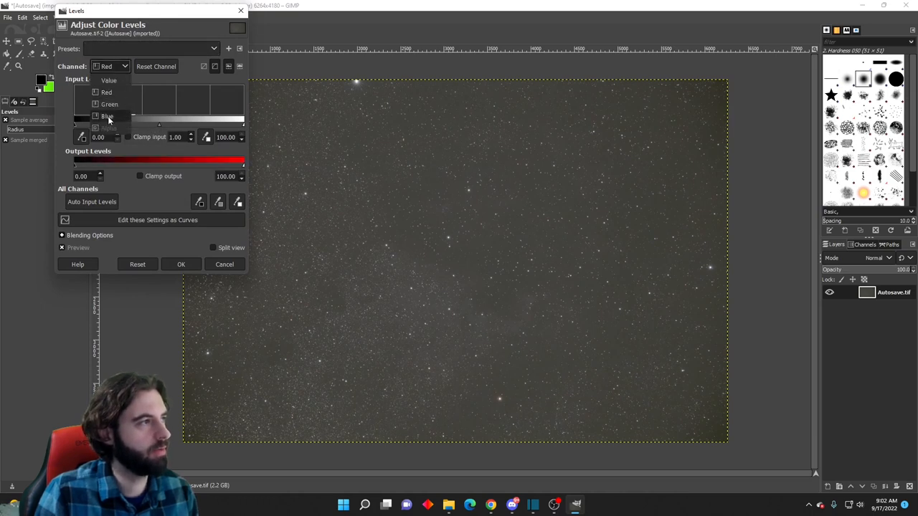
click(106, 116)
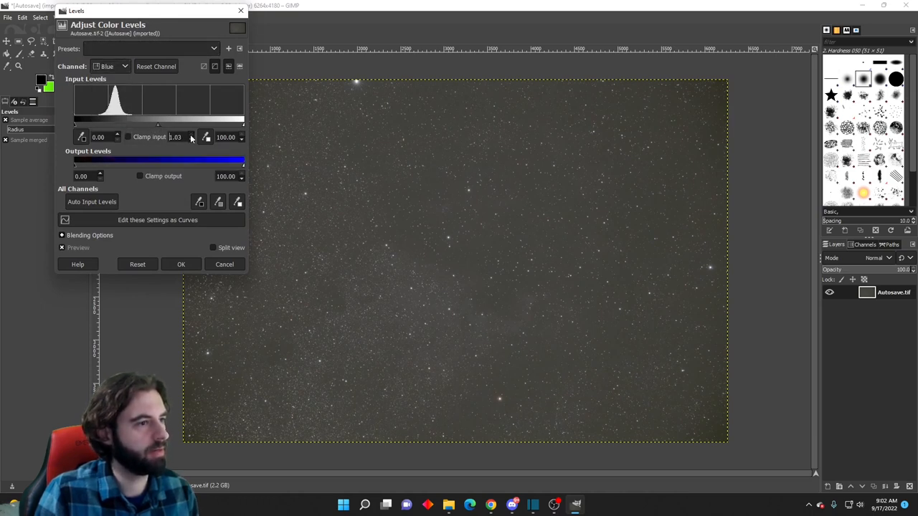
click(181, 264)
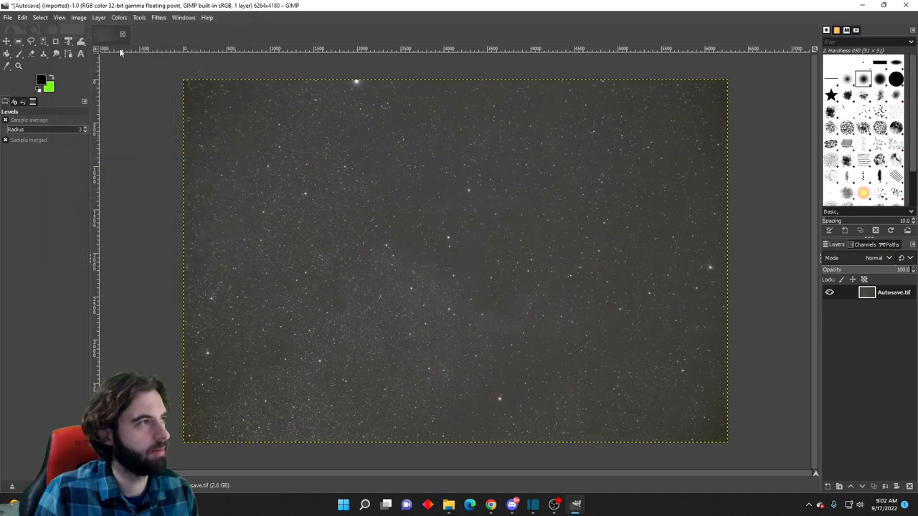
click(119, 17)
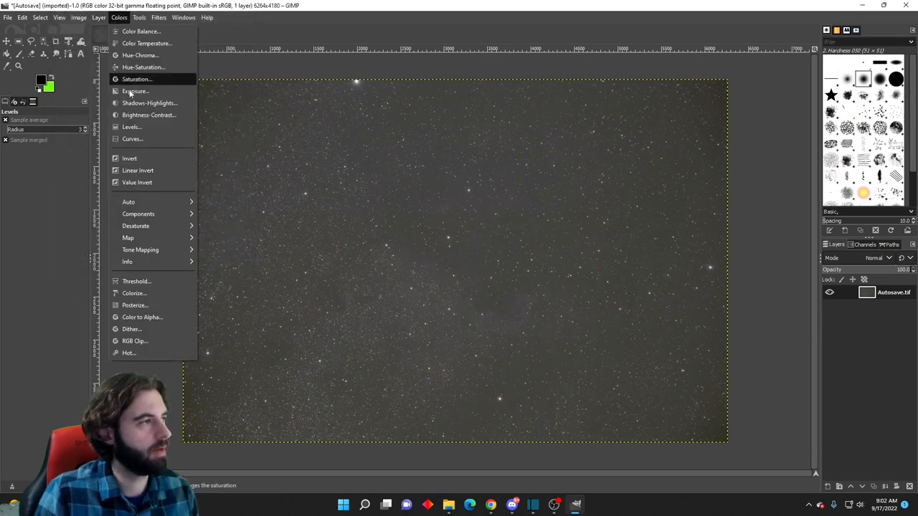
click(131, 127)
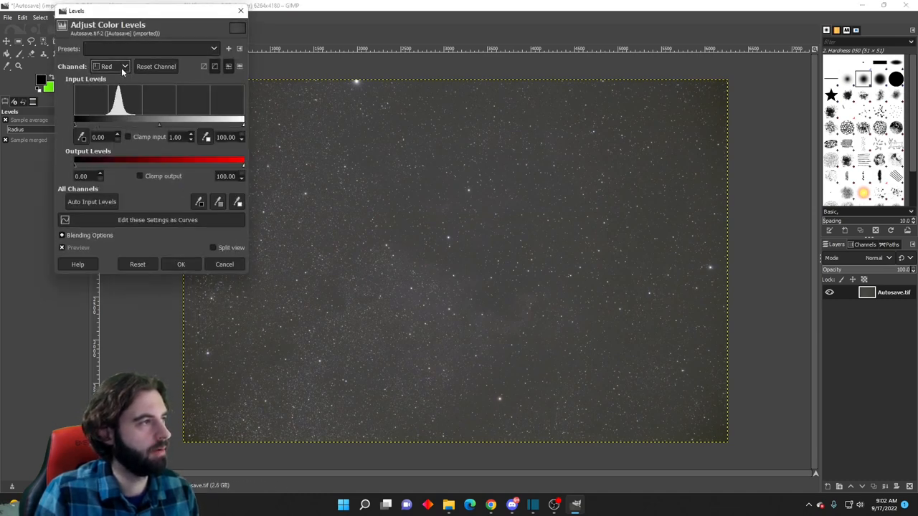
click(112, 66)
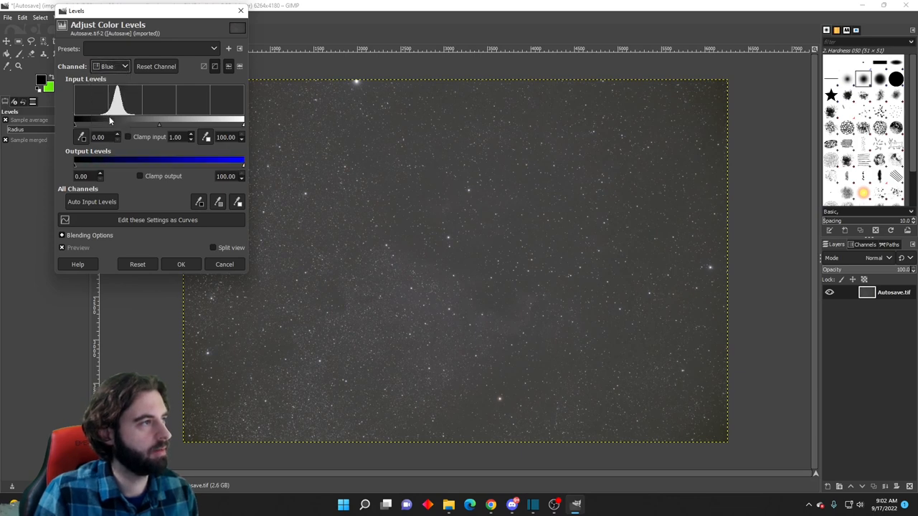
mouse_move(193, 132)
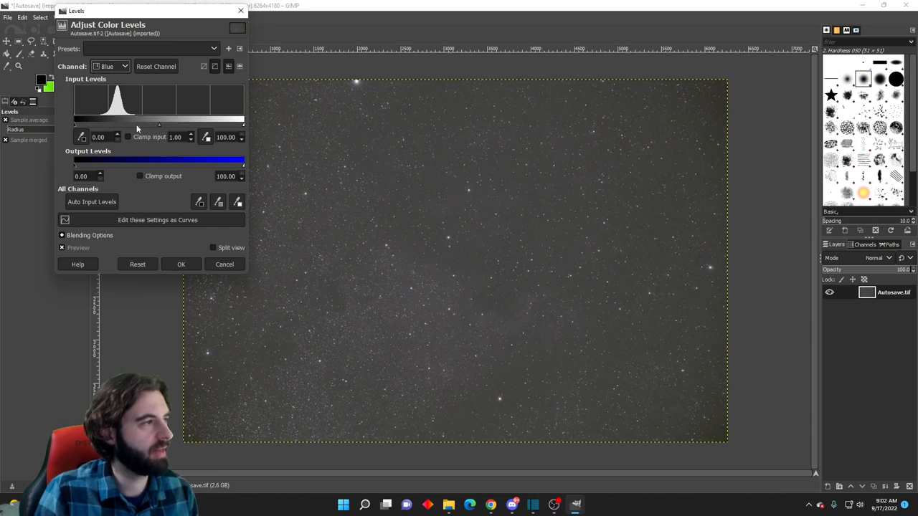
drag(82, 124, 100, 125)
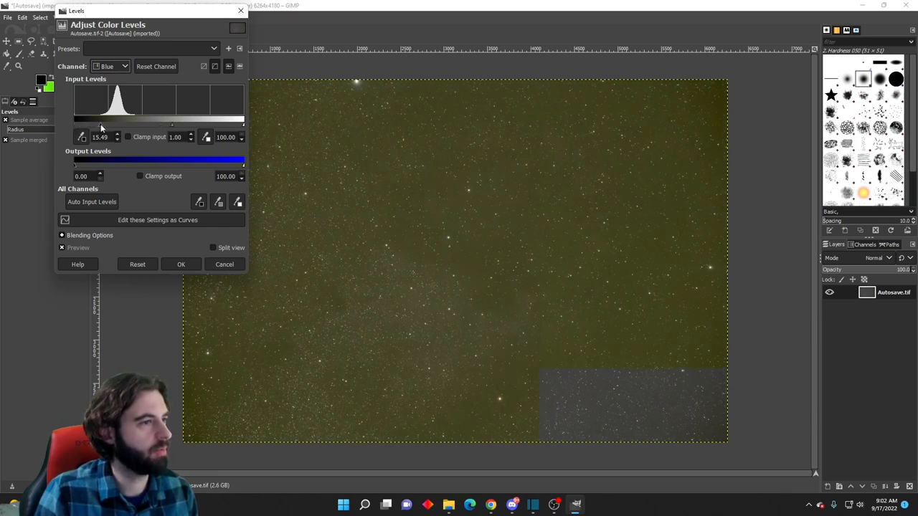
drag(101, 124, 95, 124)
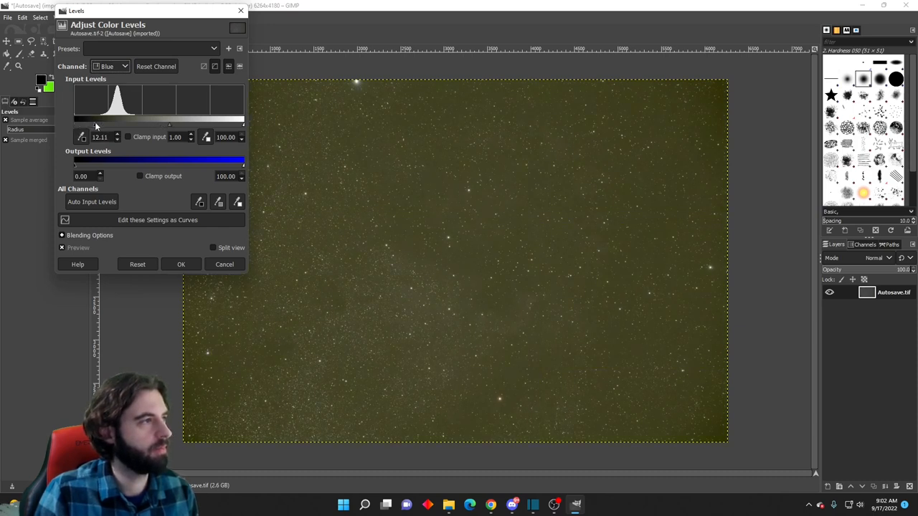
On the Value channel, raise the black point to ~17.75 and gamma to ~1.21 to darken the background.
click(110, 66)
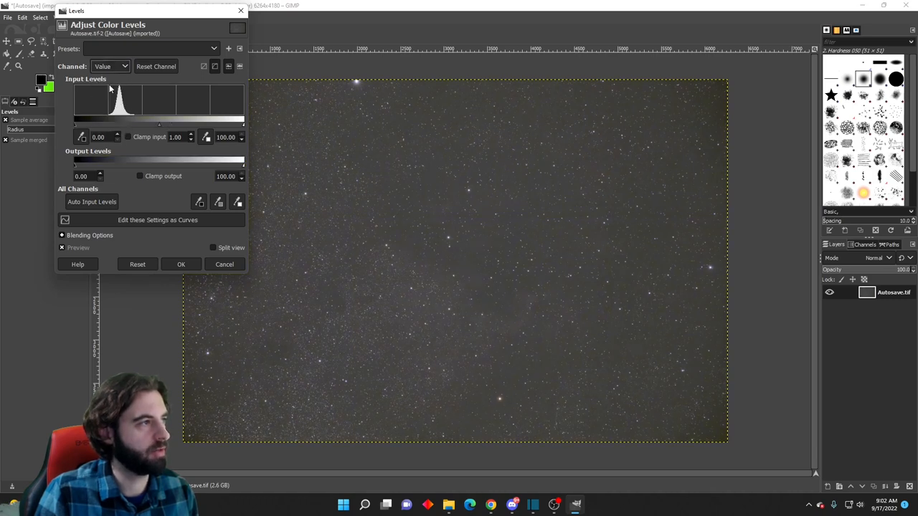
drag(81, 124, 102, 124)
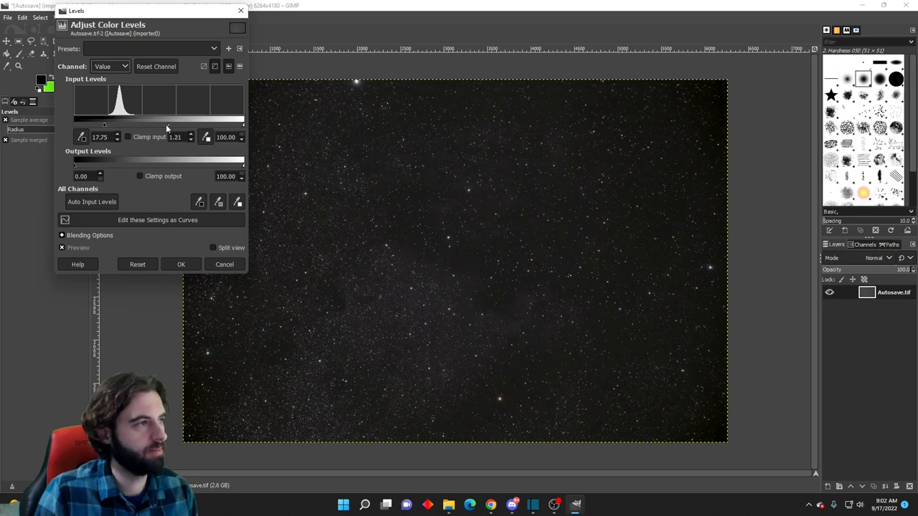
drag(160, 124, 165, 124)
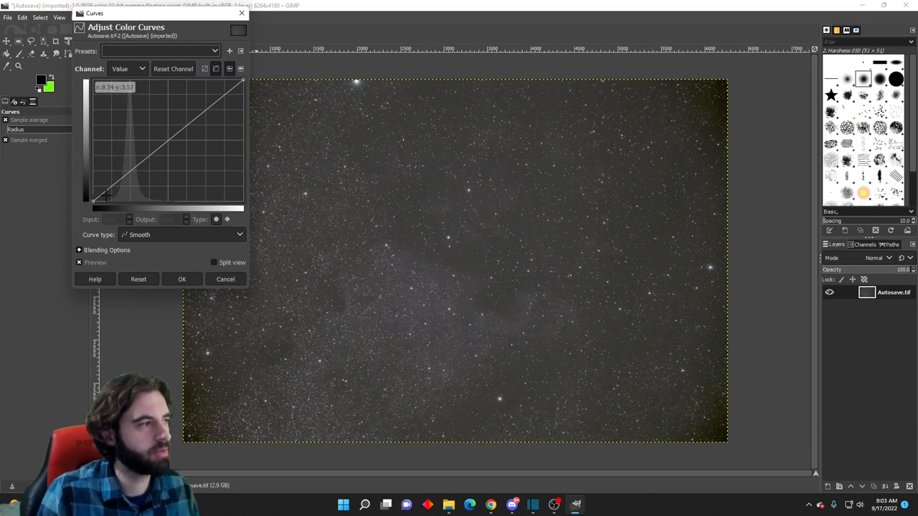
Shape a Value curve with the black endpoint near 17 and lifted shadows to reveal the nebula, and apply it.
drag(104, 200, 100, 200)
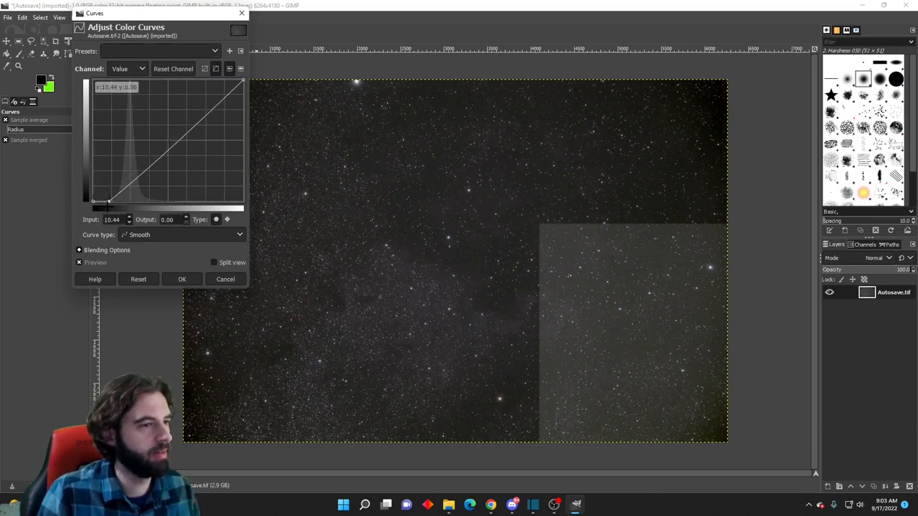
drag(94, 201, 108, 201)
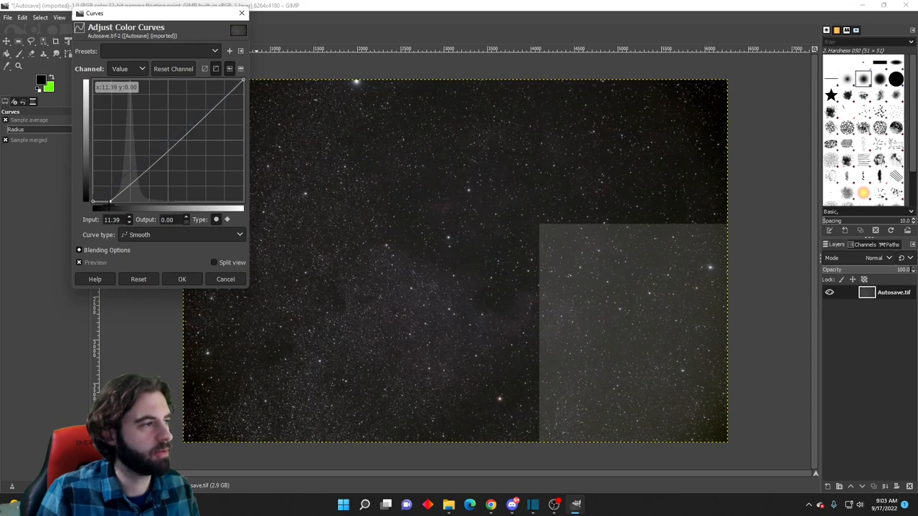
drag(102, 199, 131, 170)
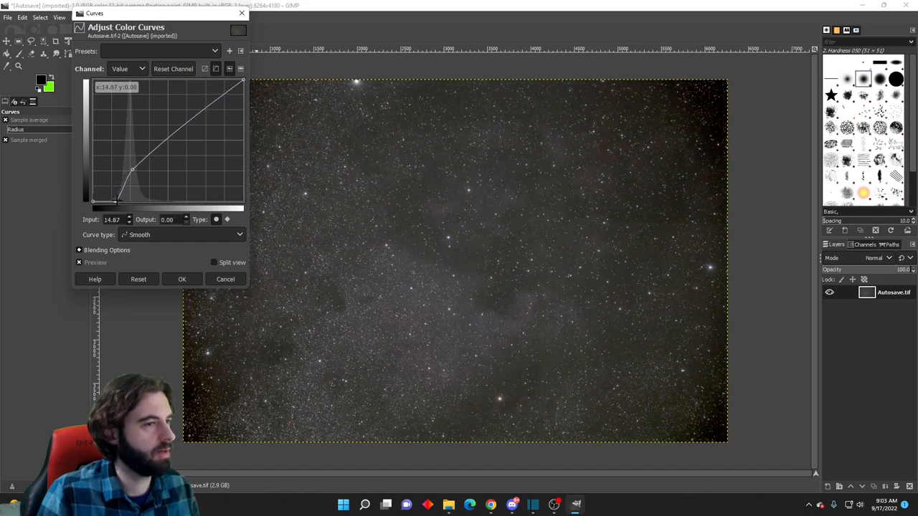
drag(121, 199, 132, 192)
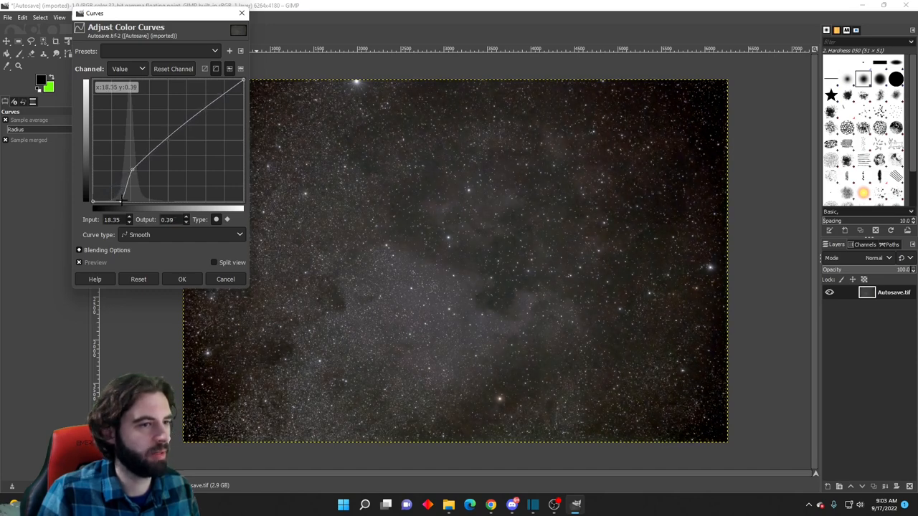
drag(132, 170, 132, 170)
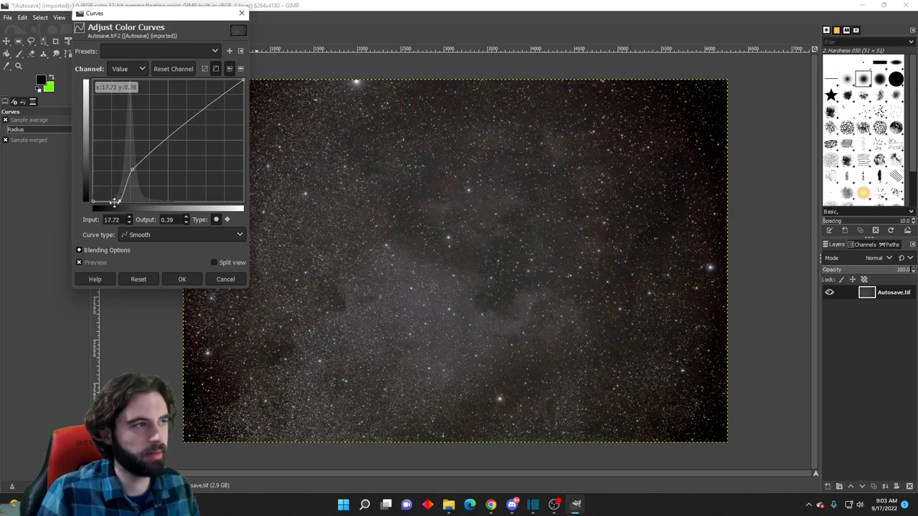
drag(117, 201, 119, 194)
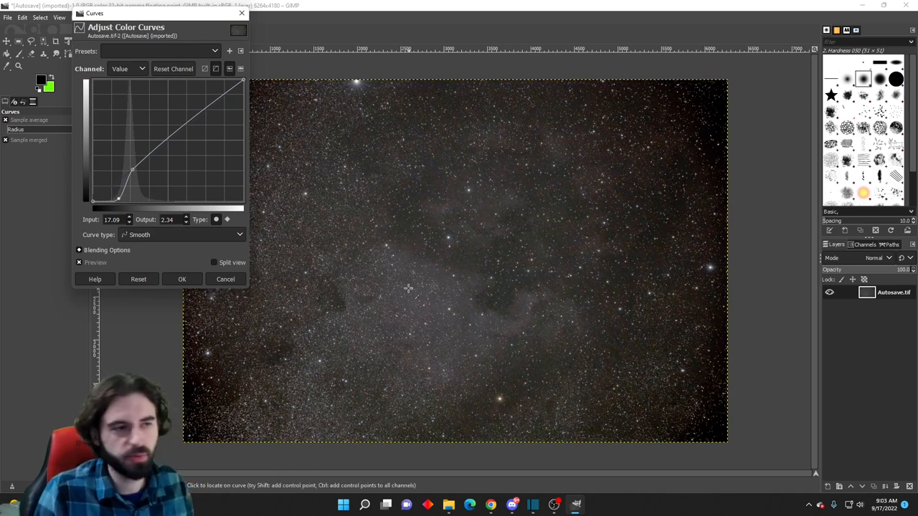
click(182, 279)
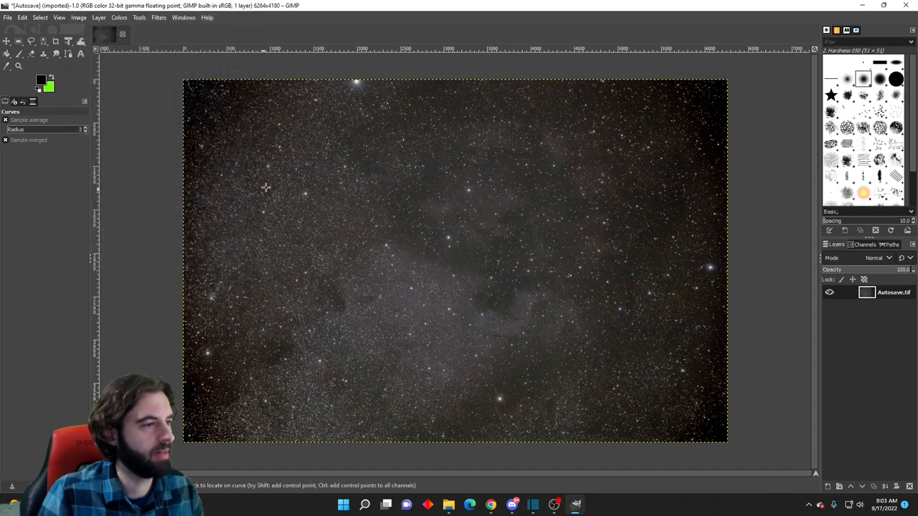
Crop to a tall 3888×4174 region centred on the nebula with free aspect ratio.
click(55, 41)
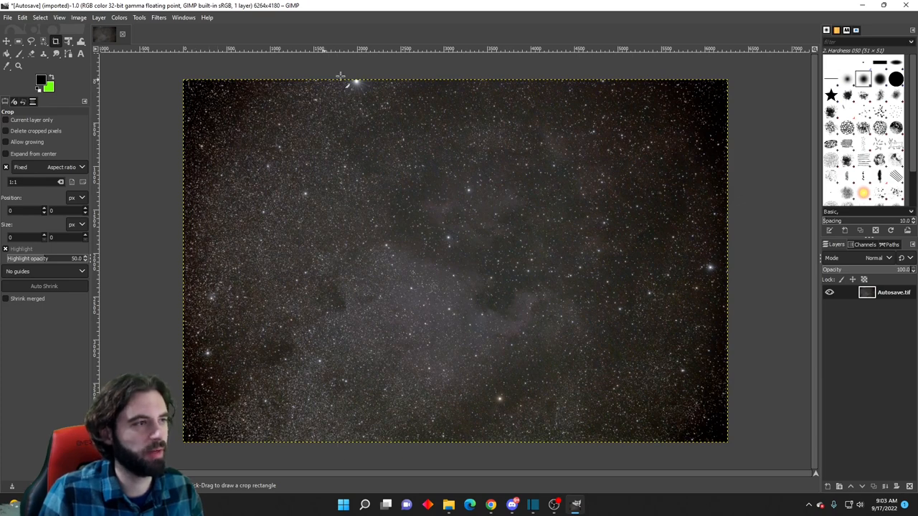
mouse_move(615, 77)
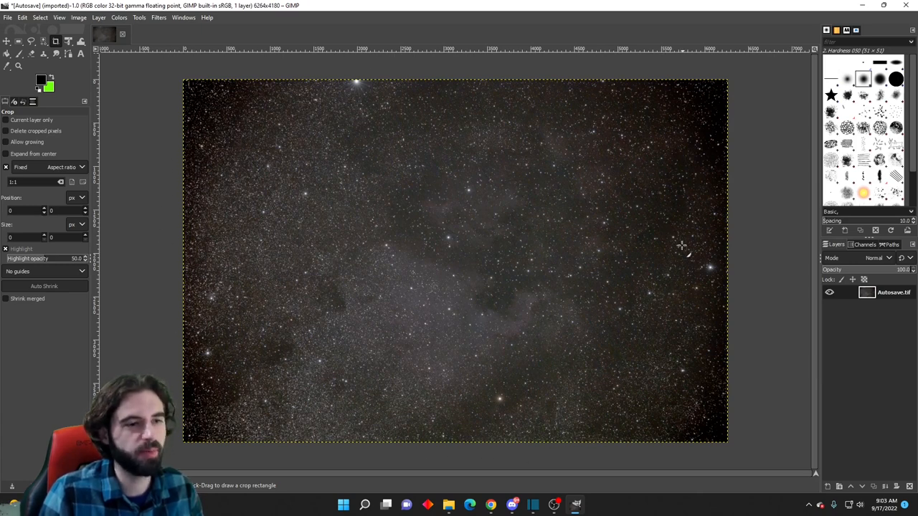
mouse_move(265, 83)
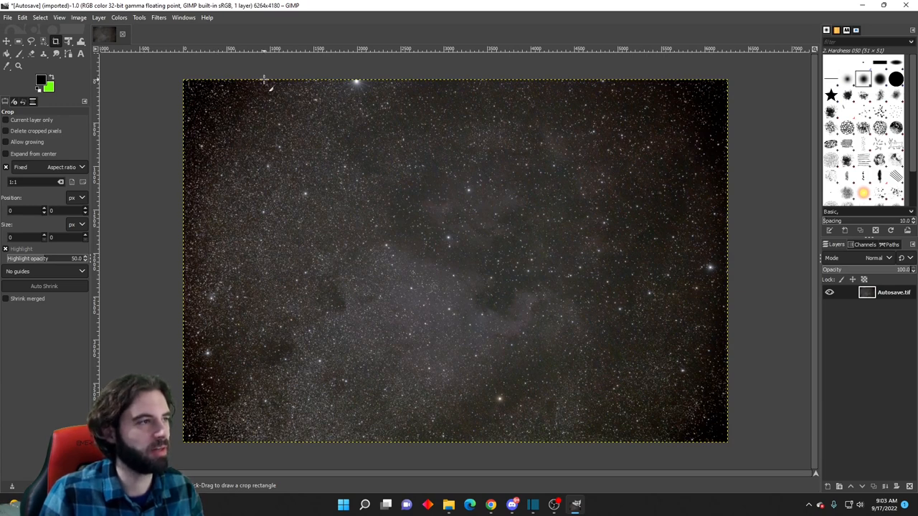
drag(264, 81, 622, 440)
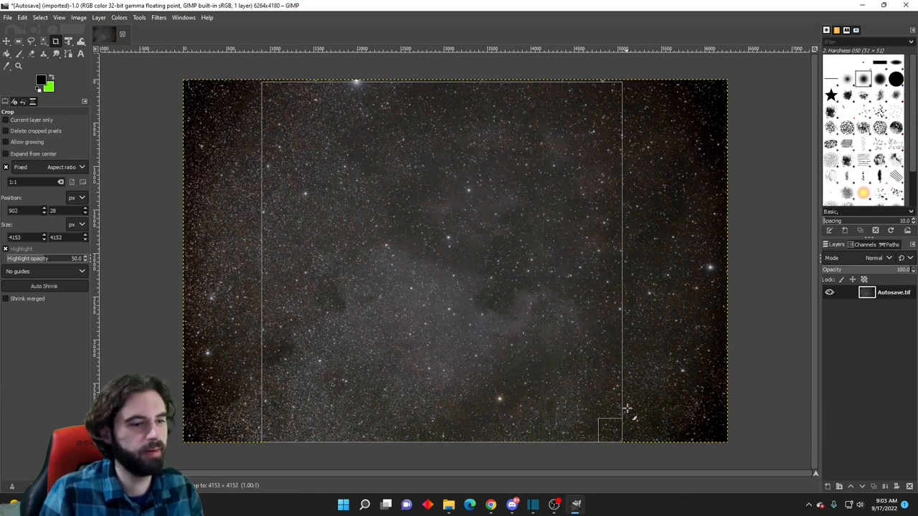
drag(624, 430, 345, 165)
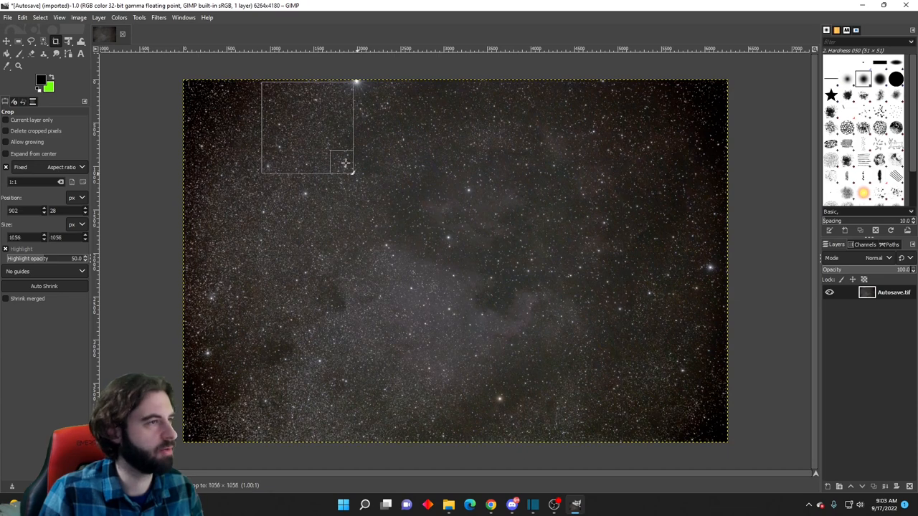
drag(347, 162, 262, 81)
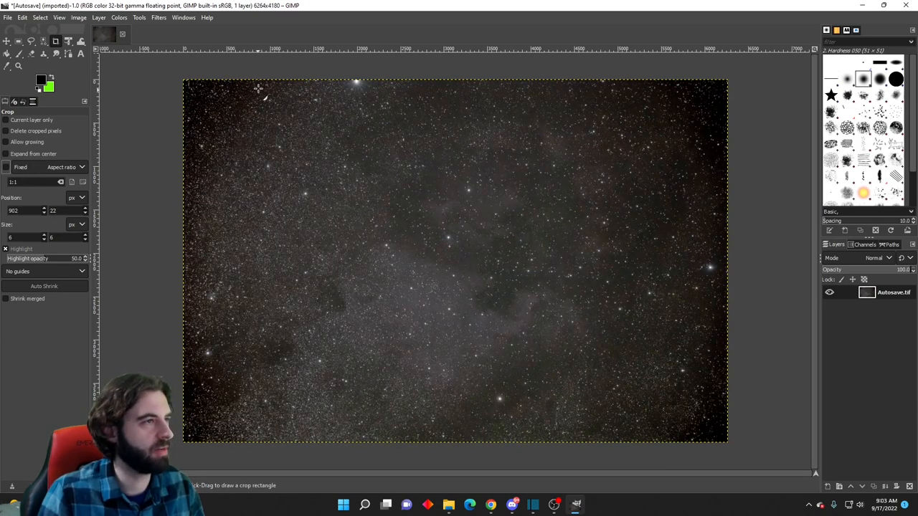
drag(272, 81, 610, 429)
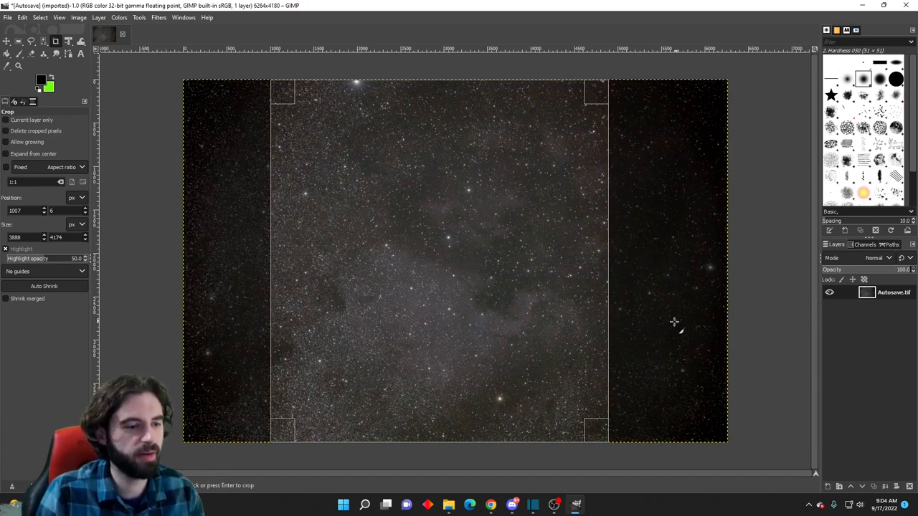
key(Return)
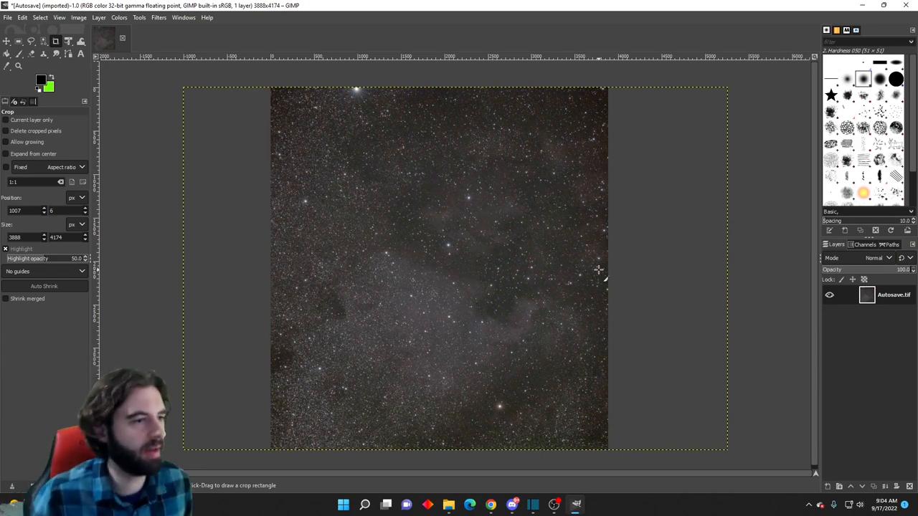
Apply a Value curve that darkens the sky background and deepens contrast.
click(119, 17)
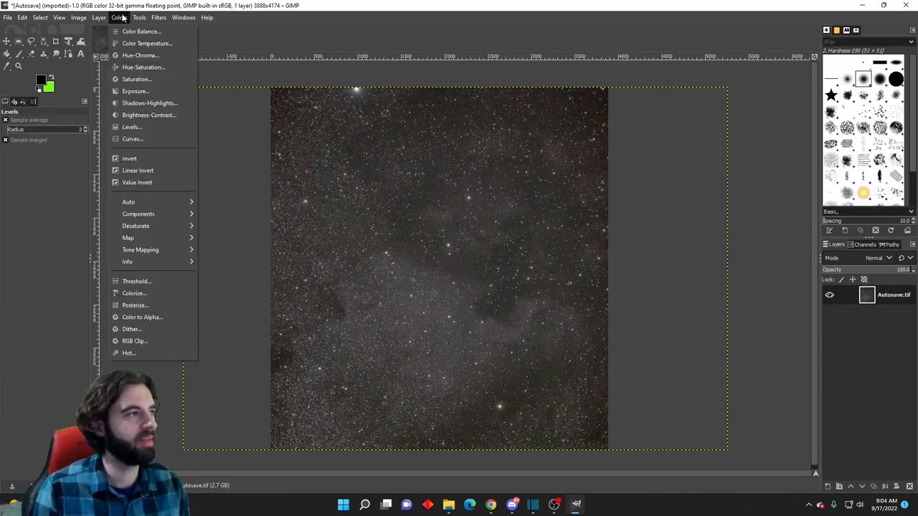
click(132, 138)
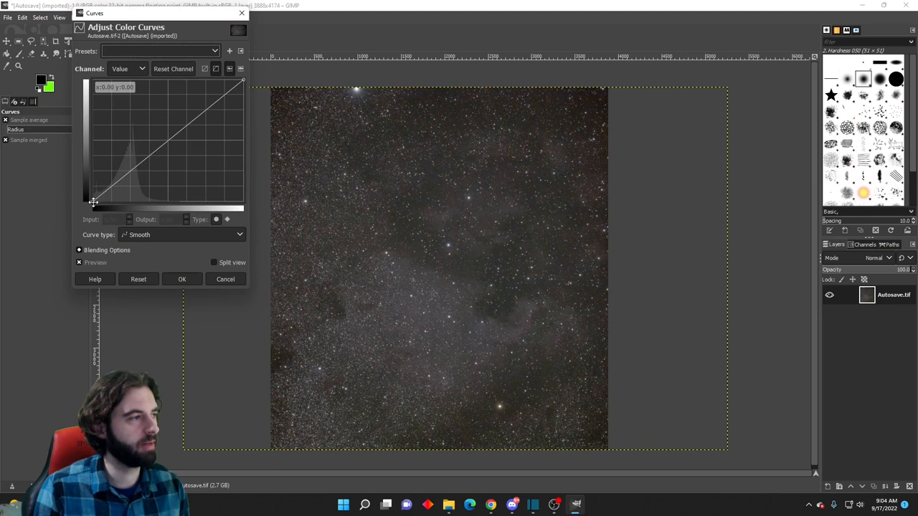
drag(93, 203, 100, 203)
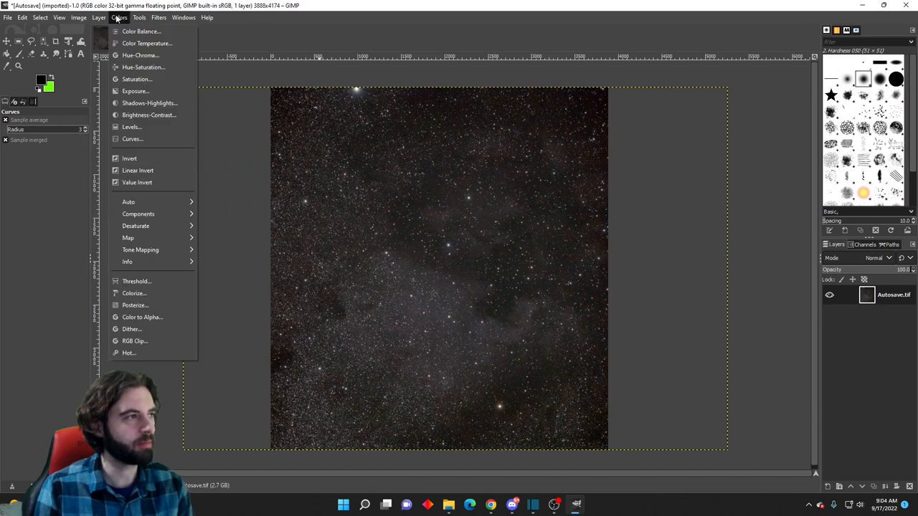
Apply Brightness-Contrast with Brightness -0.029 and Contrast 0.009.
click(148, 115)
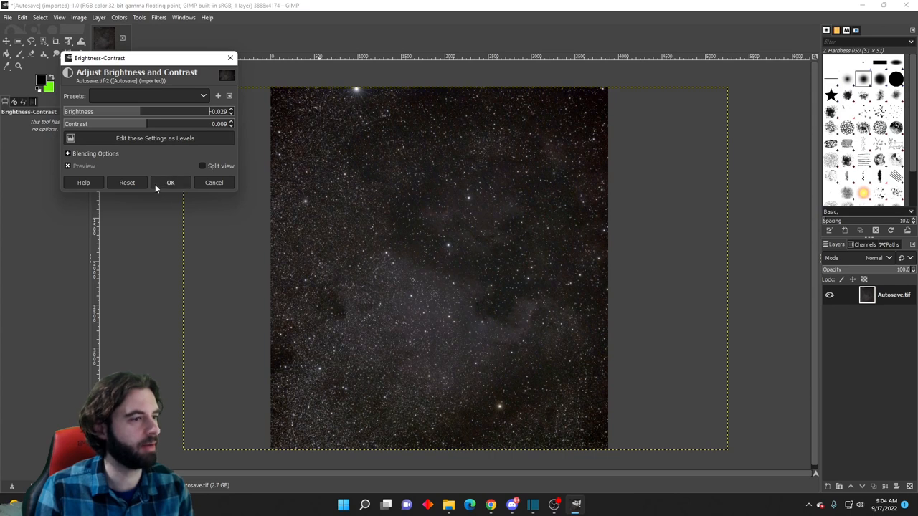
click(119, 17)
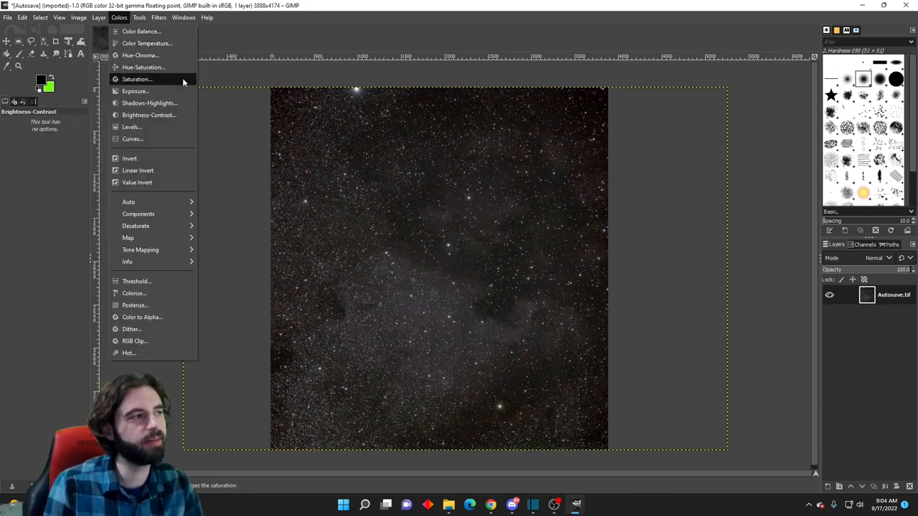
Apply Colors > Saturation with the Scale slider dragged to about 1.244.
click(137, 79)
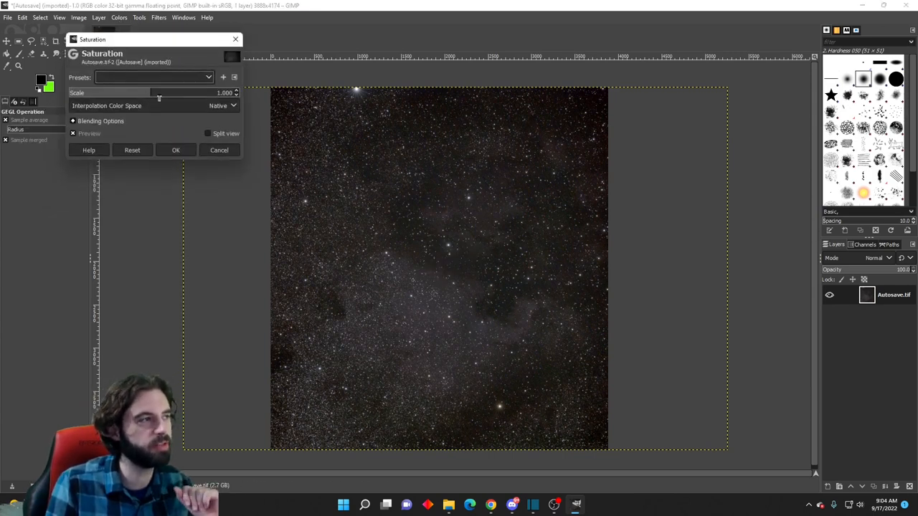
drag(158, 93, 171, 92)
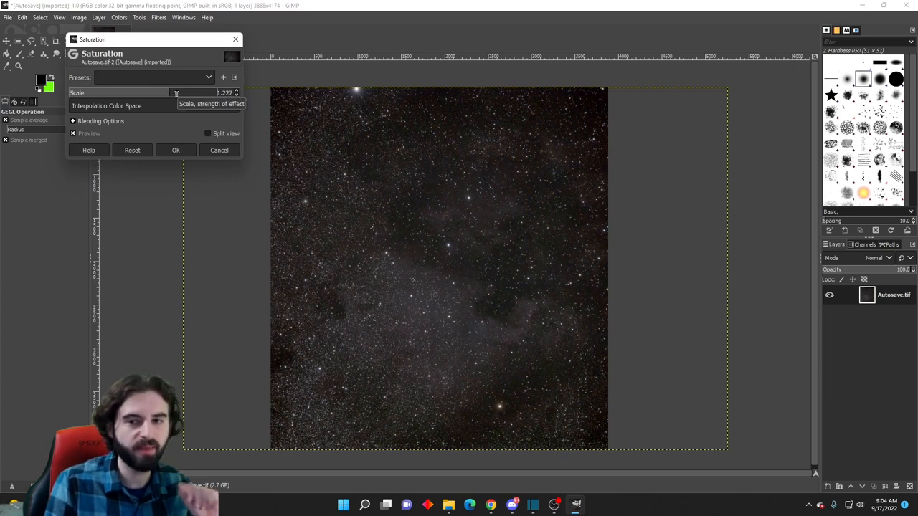
drag(165, 93, 176, 93)
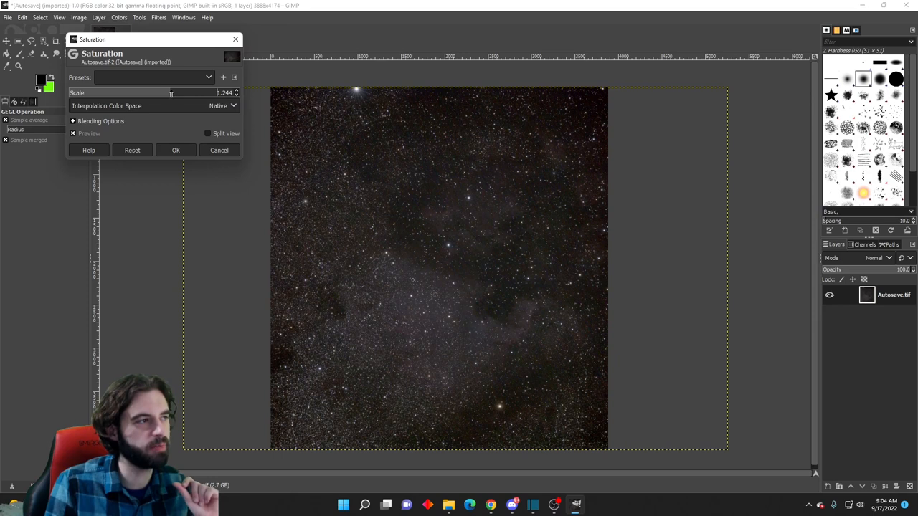
click(175, 150)
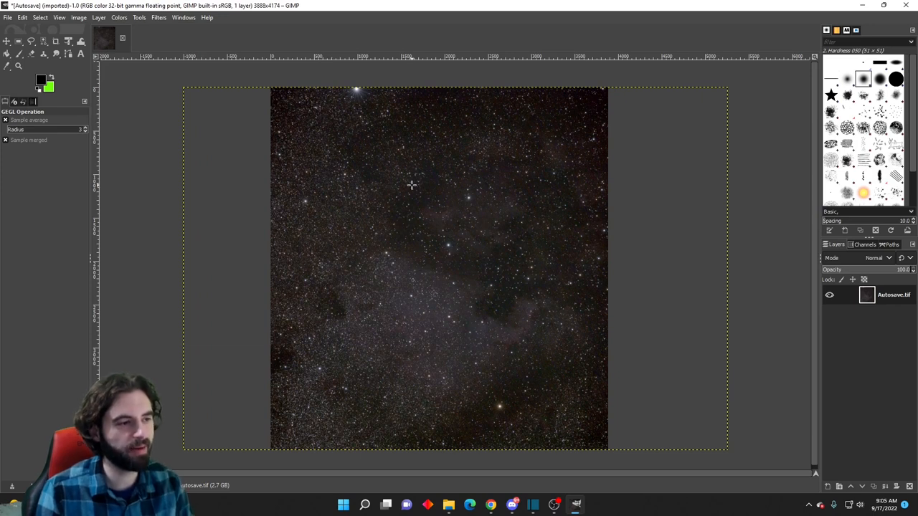
mouse_move(559, 320)
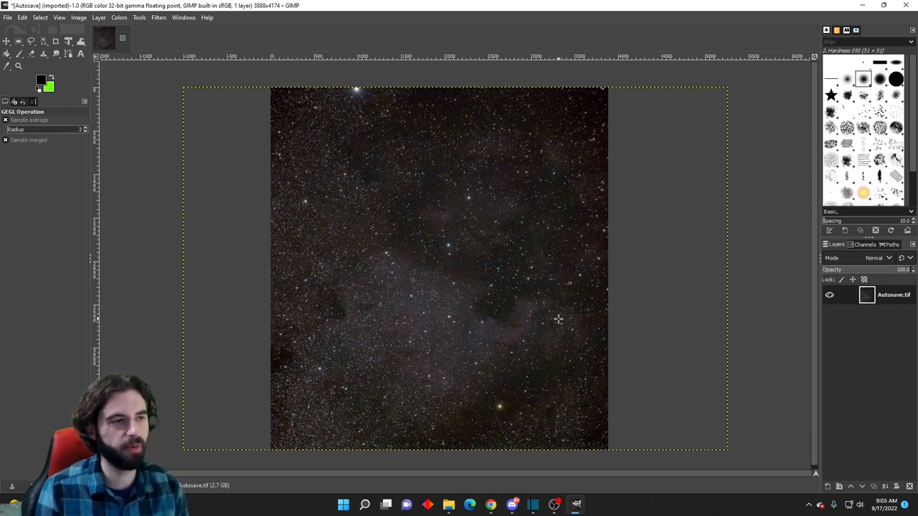
mouse_move(388, 87)
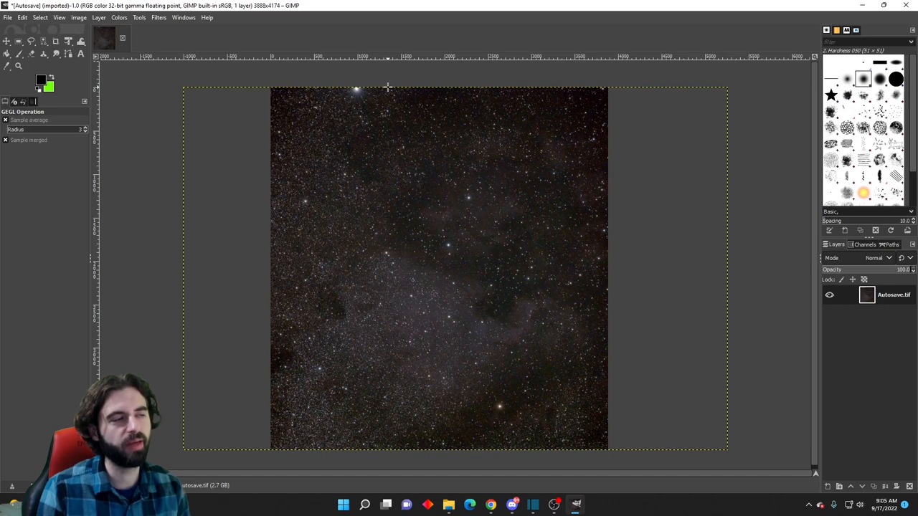
mouse_move(498, 241)
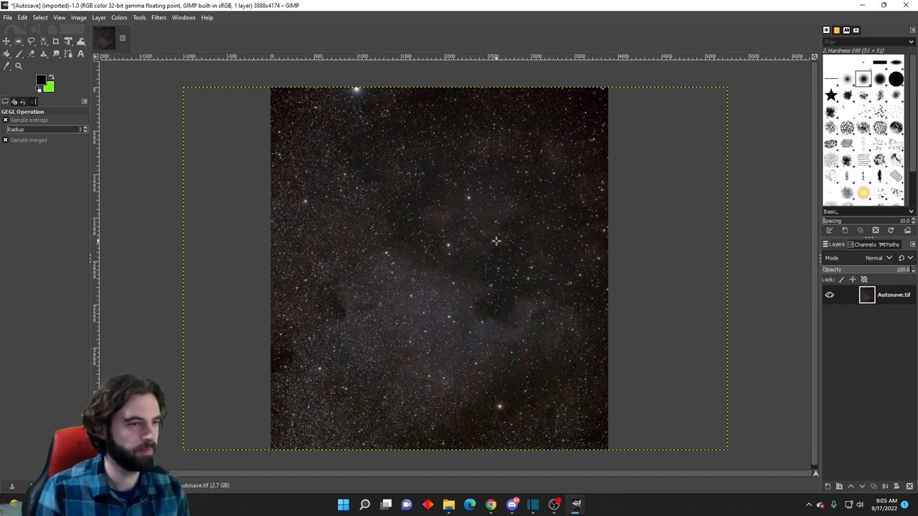
mouse_move(489, 234)
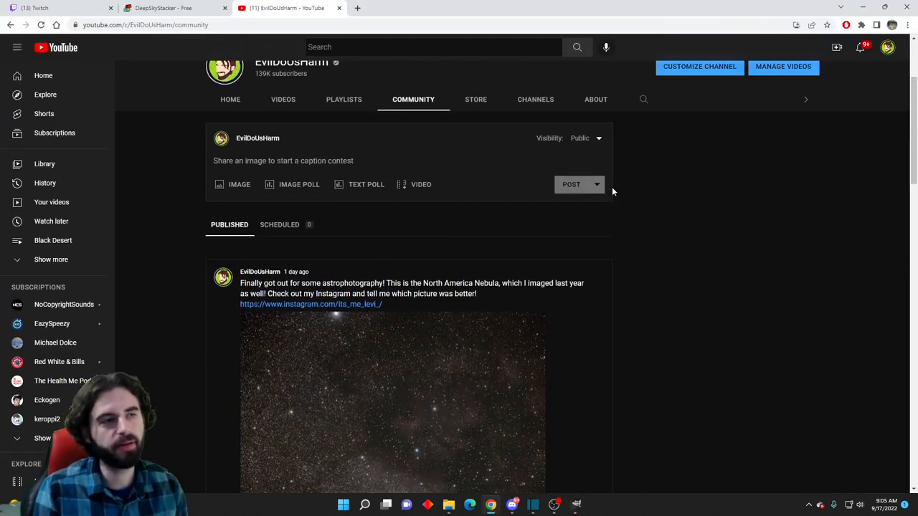
Scroll the Community tab down to the North America Nebula post.
scroll(down, 3)
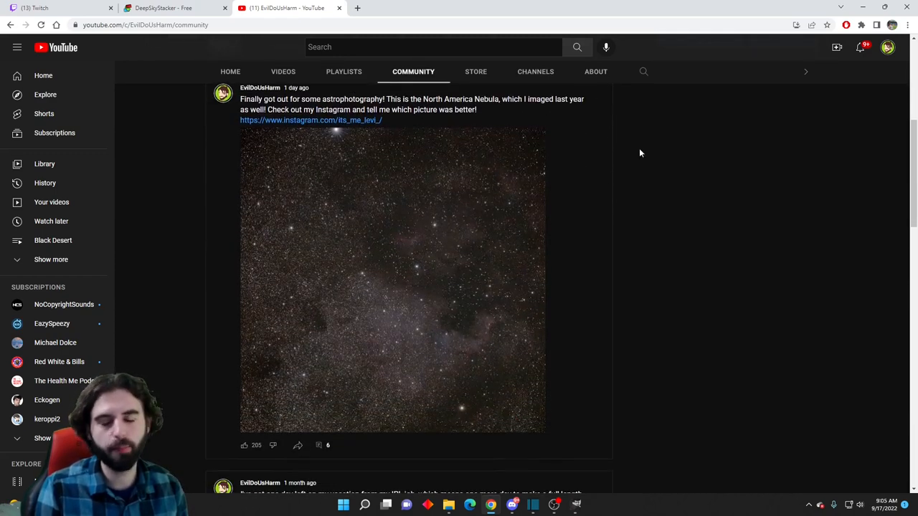
mouse_move(635, 175)
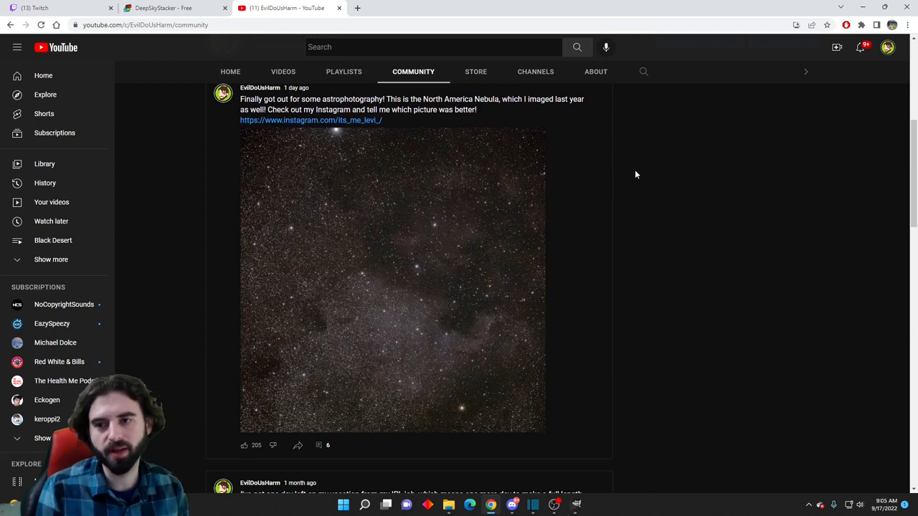
mouse_move(633, 177)
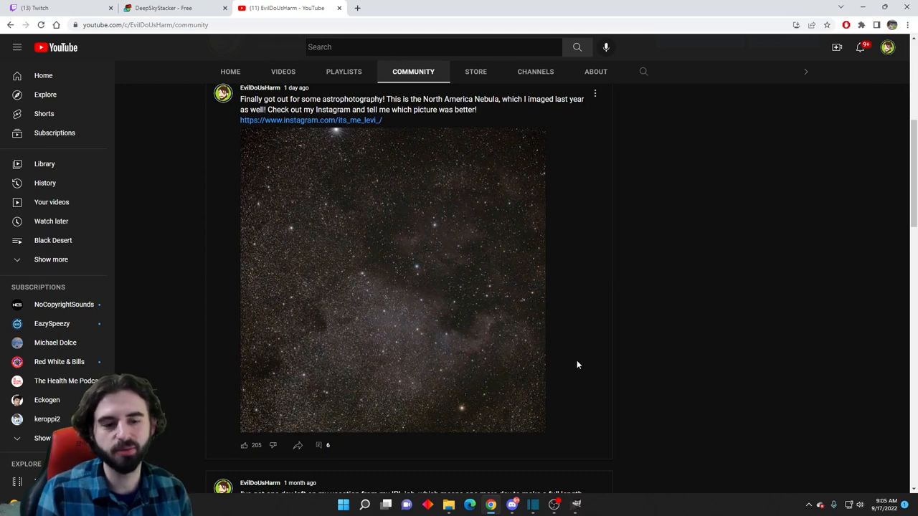
mouse_move(335, 224)
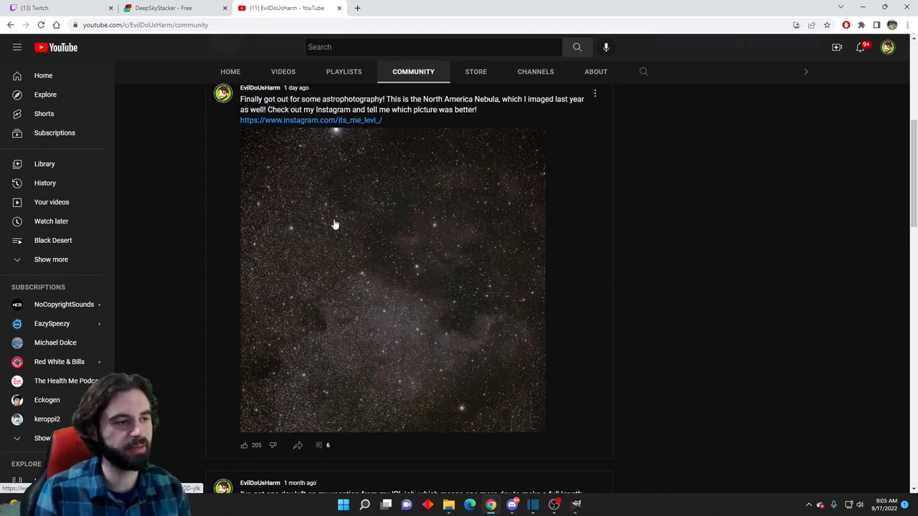
mouse_move(556, 362)
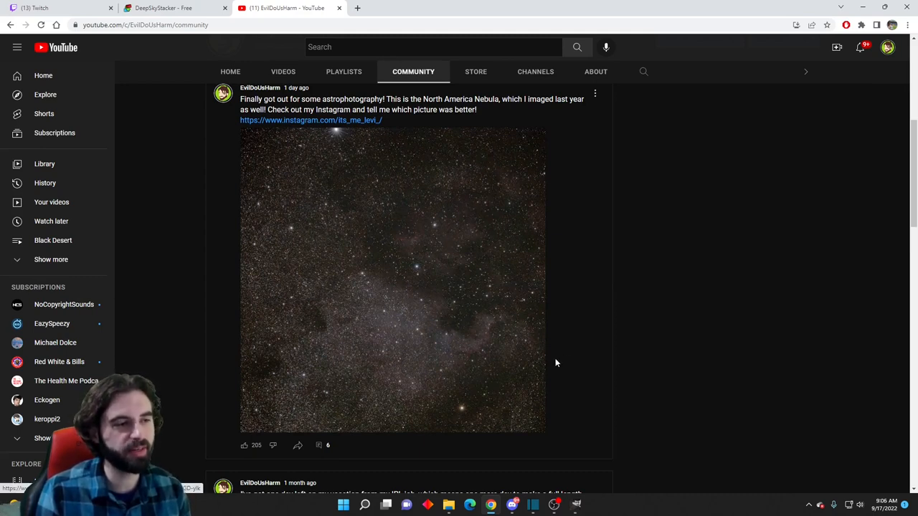
mouse_move(384, 296)
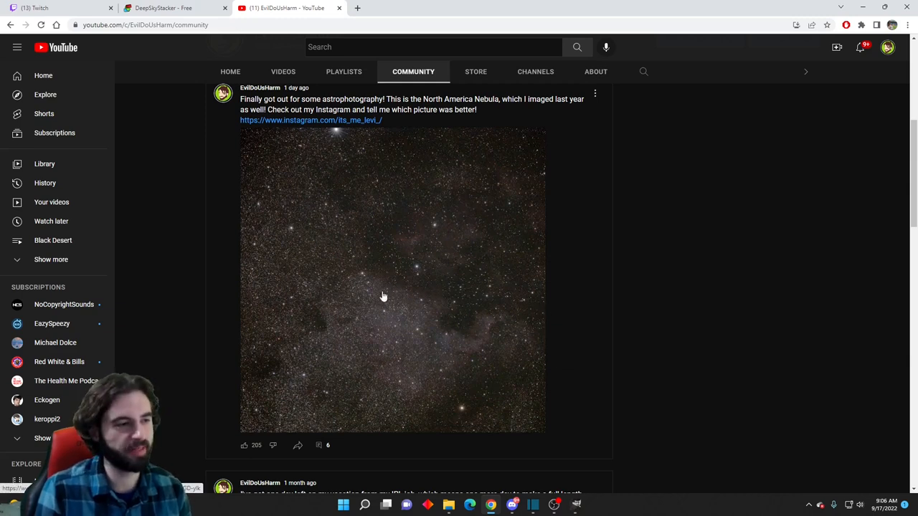
mouse_move(321, 272)
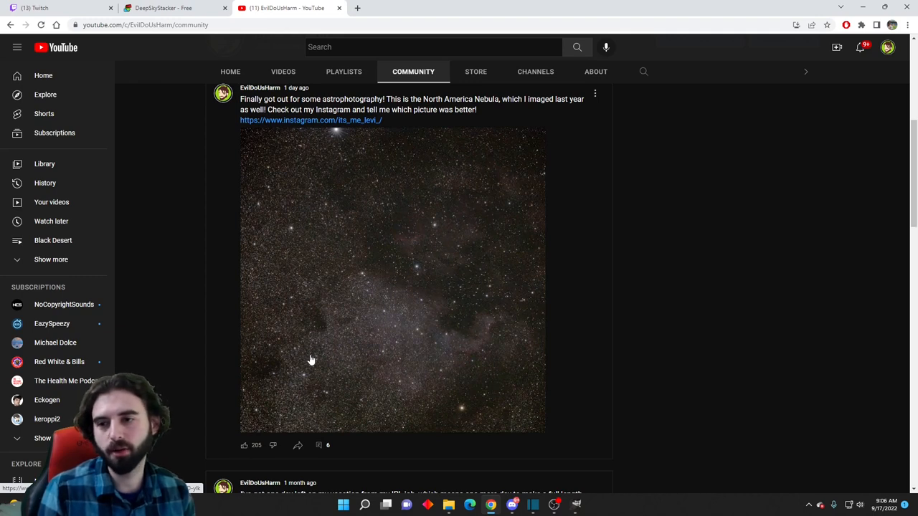
mouse_move(473, 304)
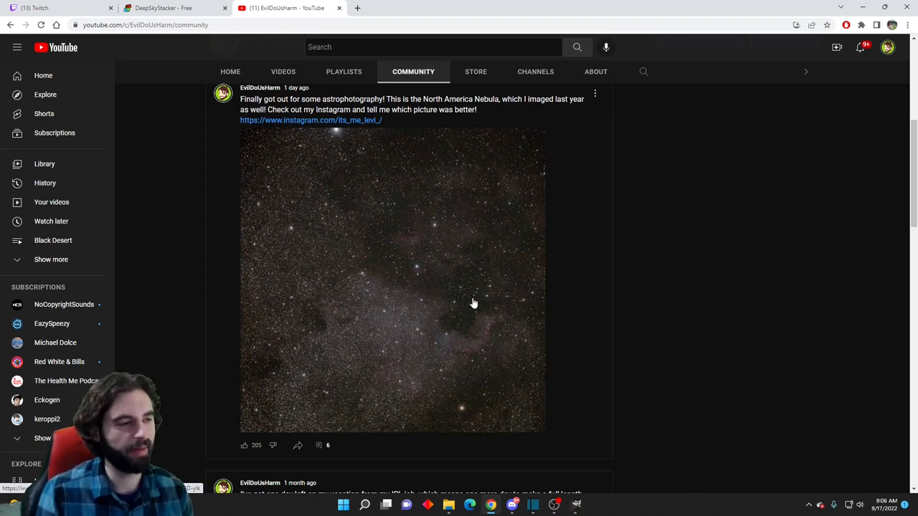
mouse_move(476, 303)
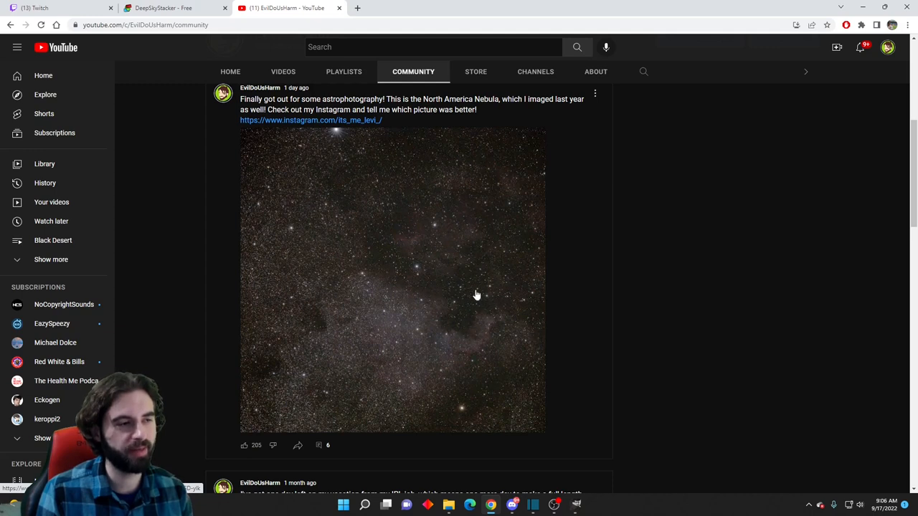
mouse_move(482, 354)
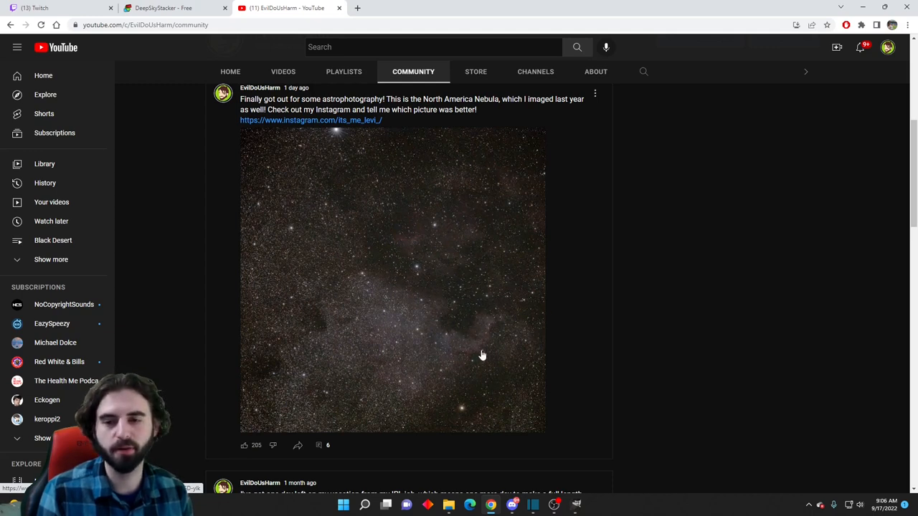
mouse_move(562, 256)
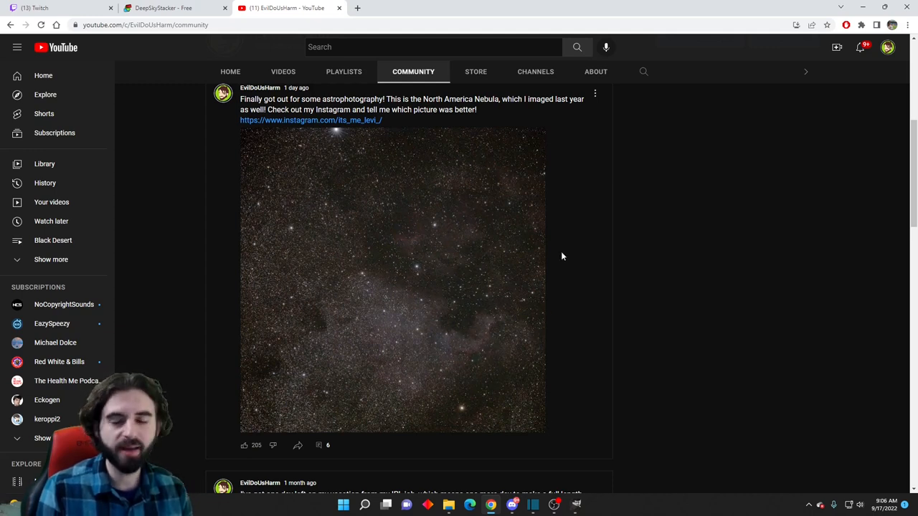
mouse_move(562, 269)
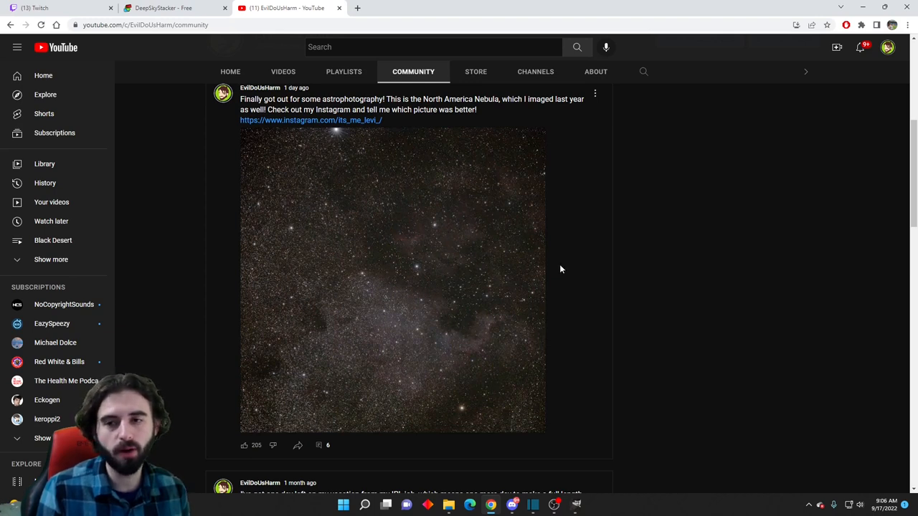